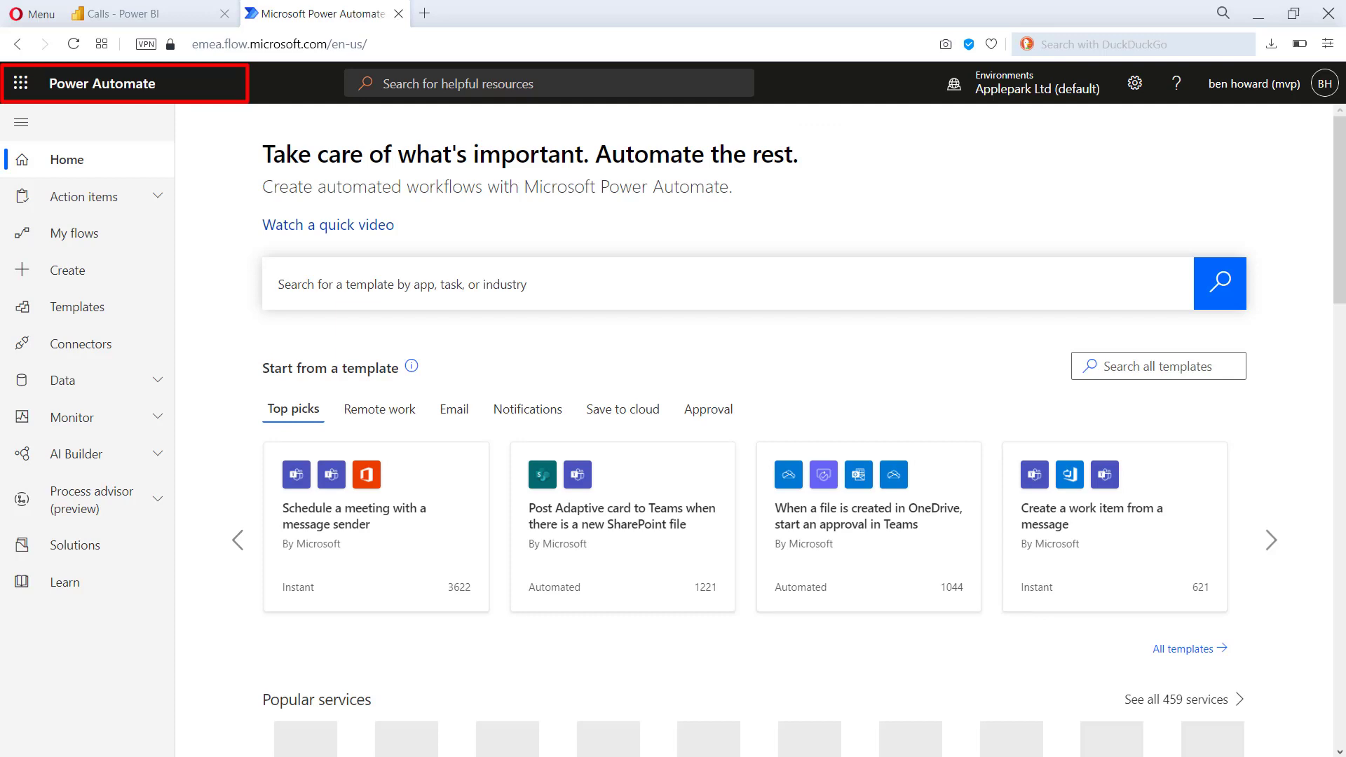
{"action": "mouse_move", "coordinate": [67, 271]}
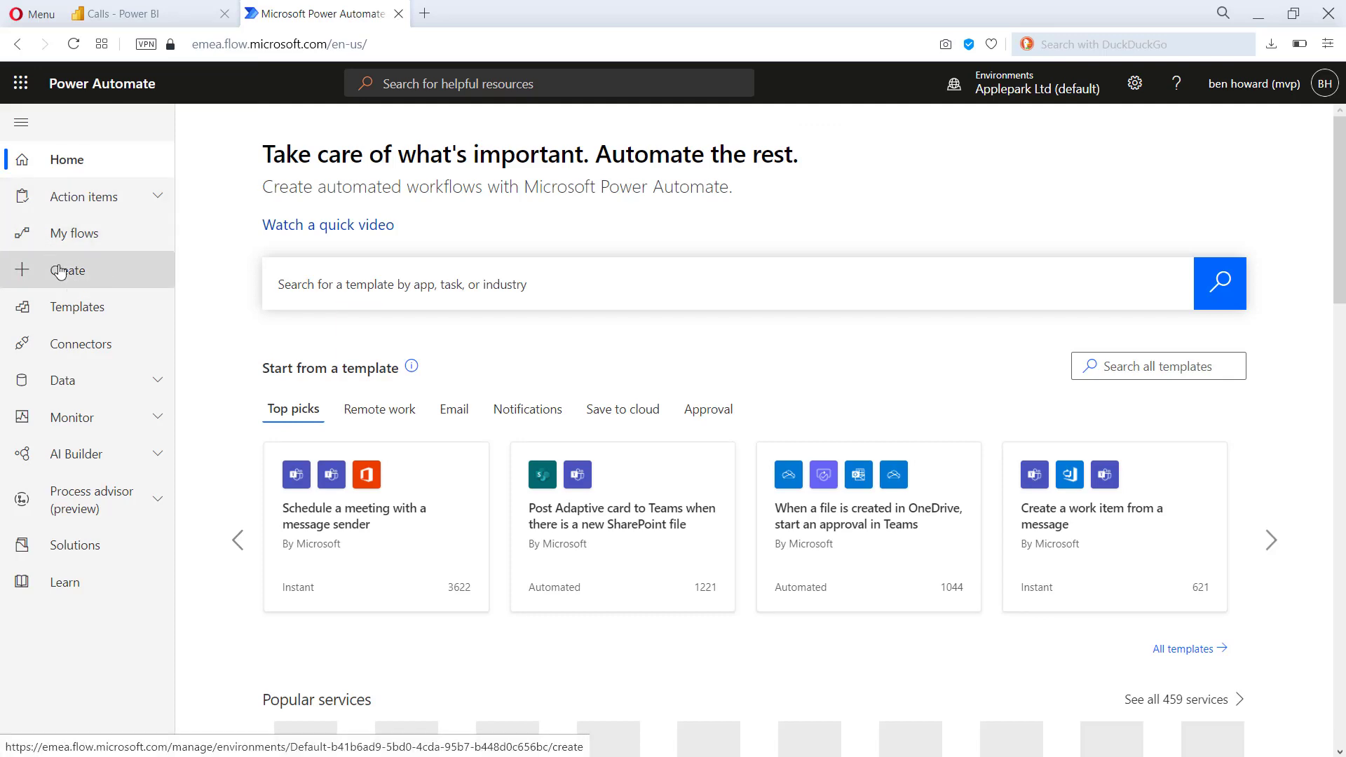
- Go to the Create page in Power Automate's left navigation
{"action": "left_click", "coordinate": [66, 270]}
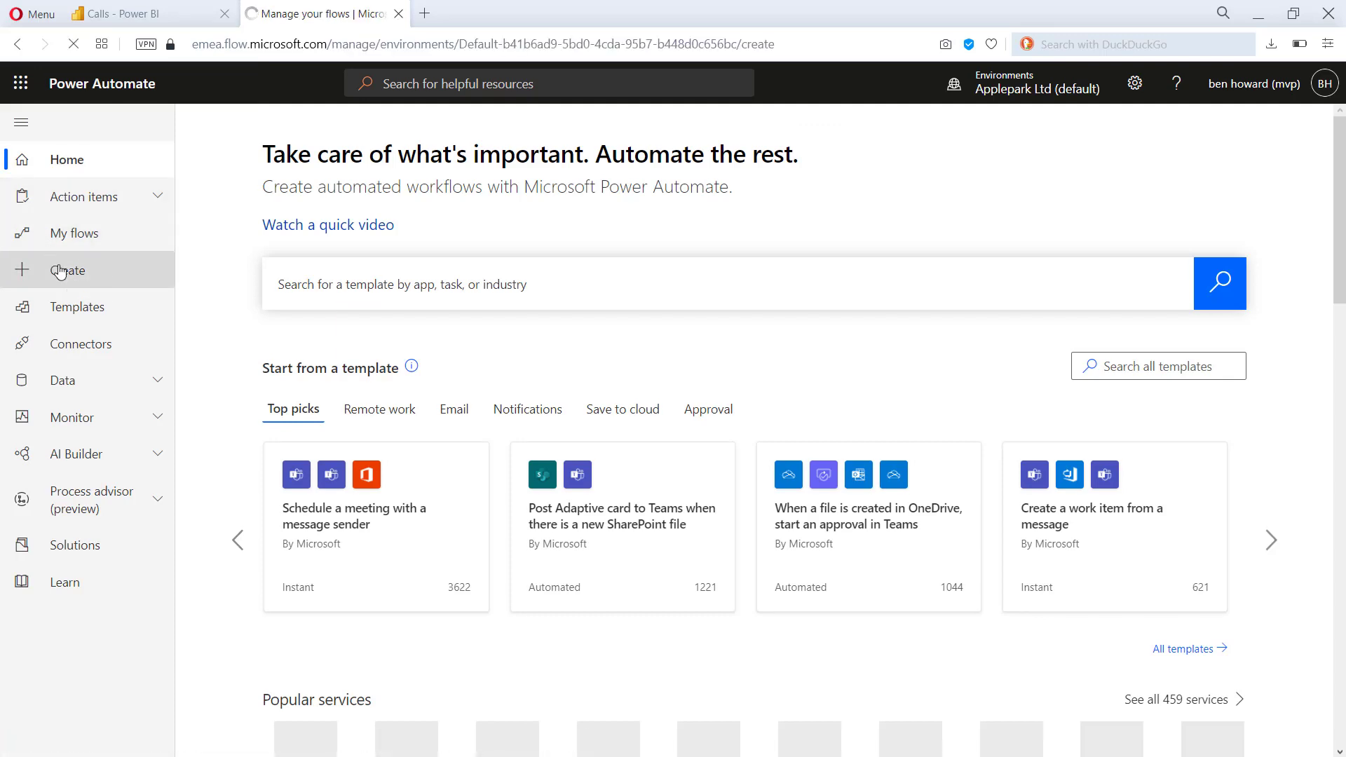
{"action": "left_click", "coordinate": [67, 271]}
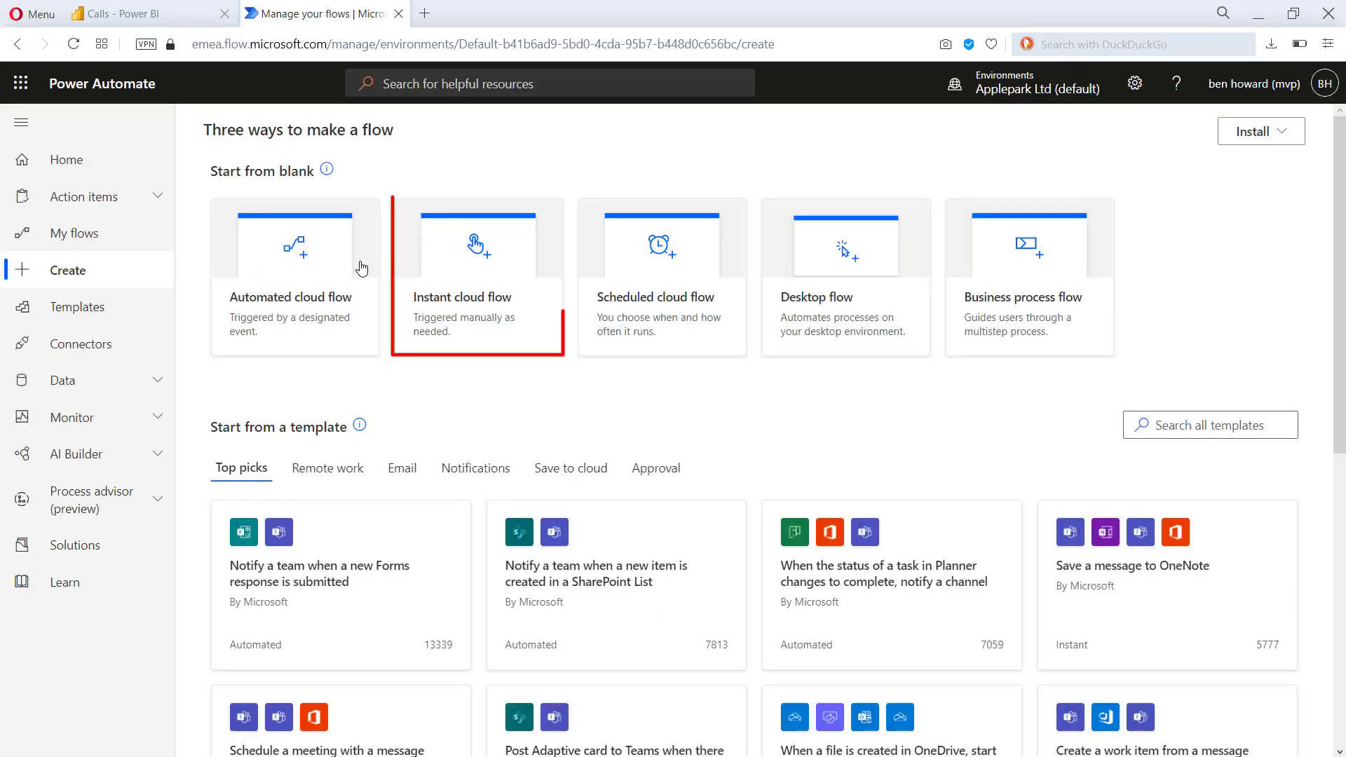
- Build an instant cloud flow 'Calls - refresh' triggered by 'When an HTTP request is received'
{"action": "left_click", "coordinate": [477, 278]}
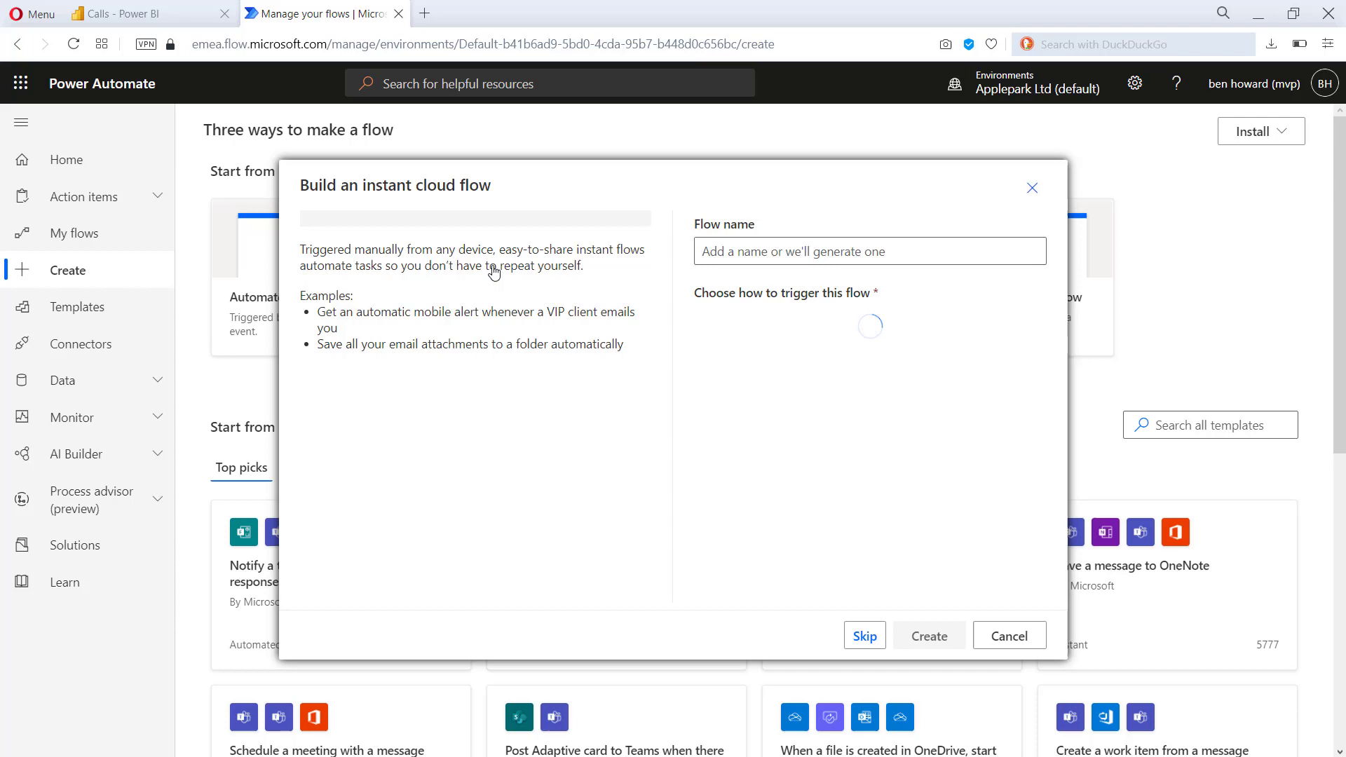
{"action": "type", "text": "Calls - r"}
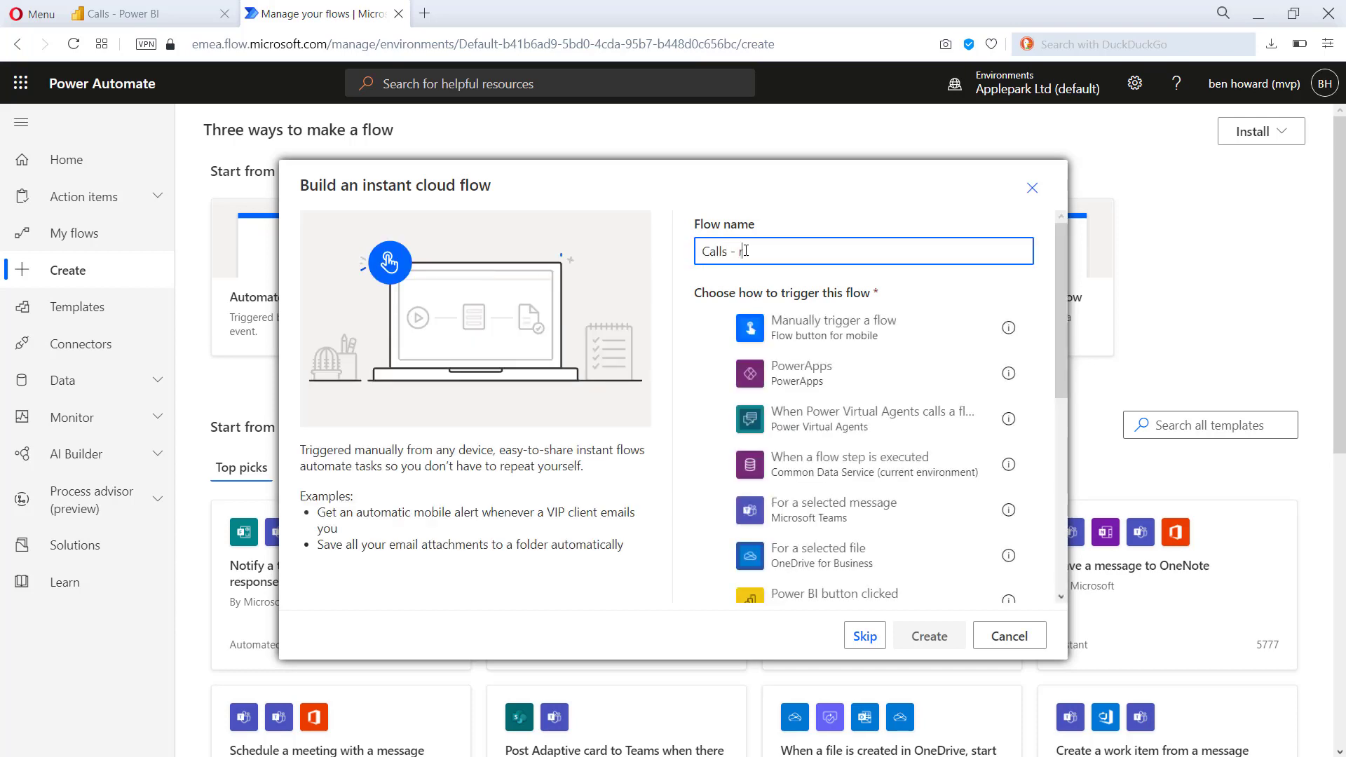
{"action": "type", "text": "efresh"}
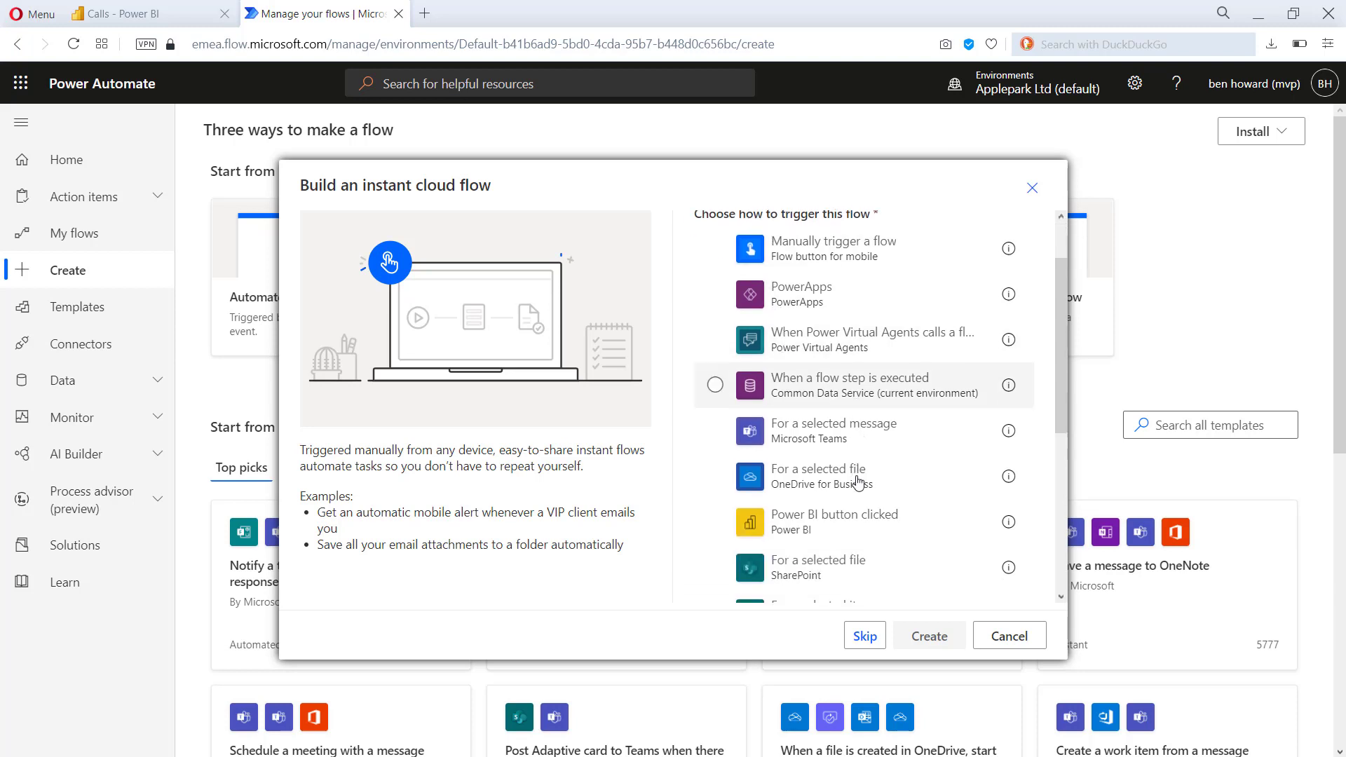
{"action": "scroll", "scroll_direction": "down", "scroll_amount": 3}
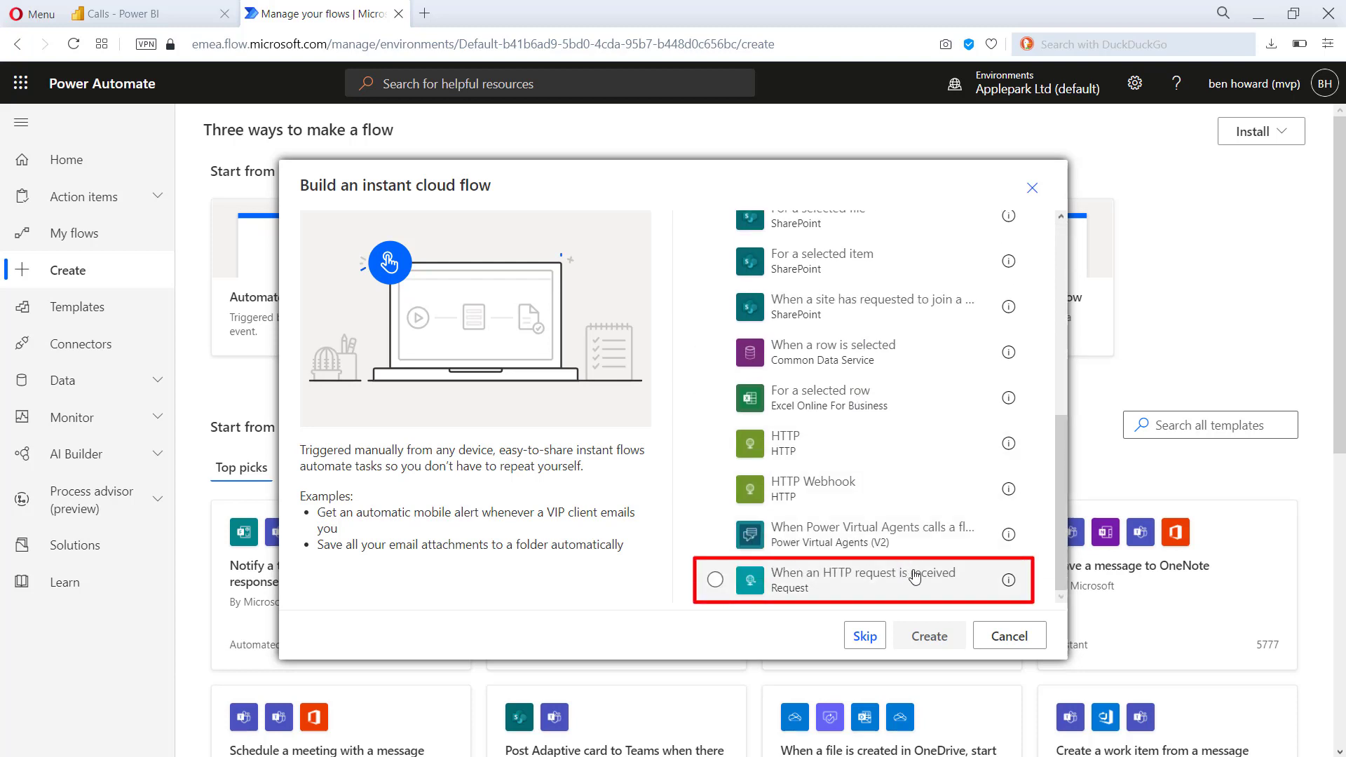
{"action": "mouse_move", "coordinate": [943, 591]}
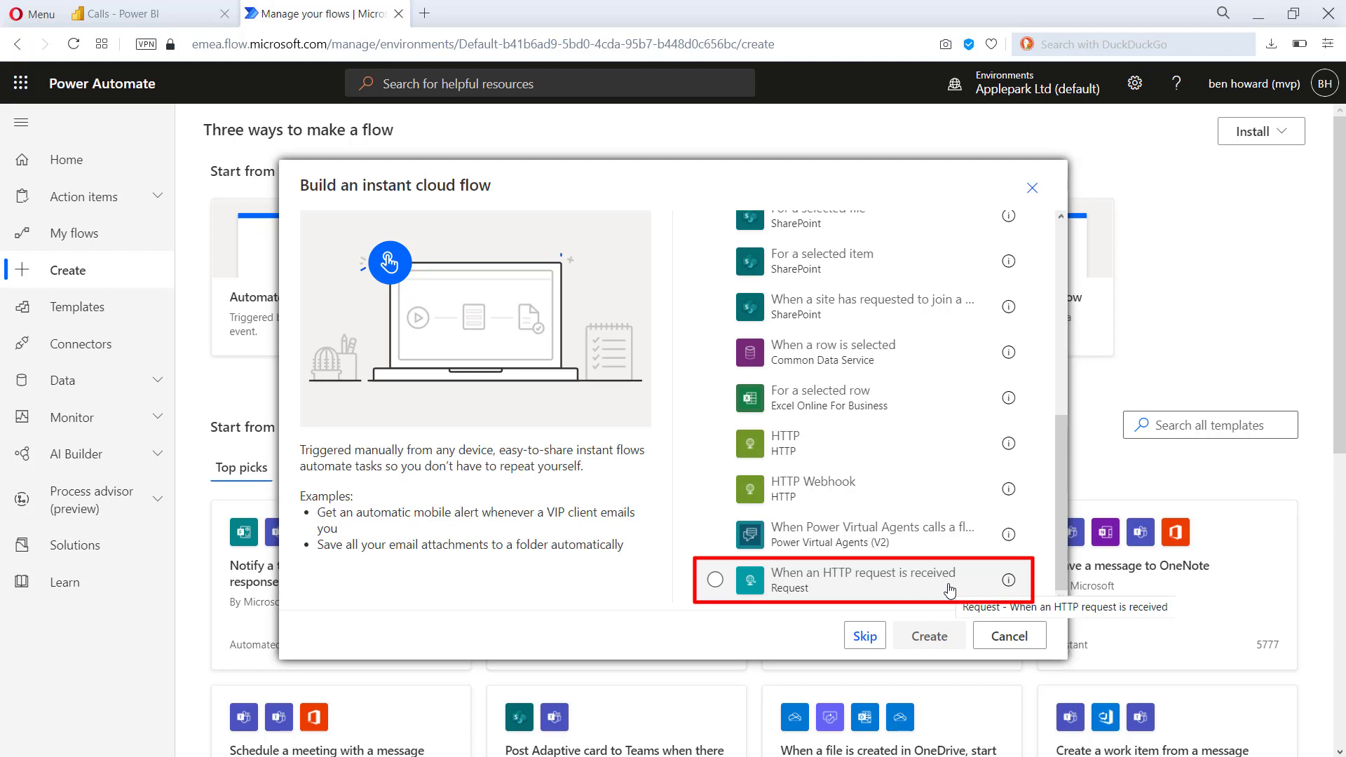
{"action": "left_click", "coordinate": [715, 580]}
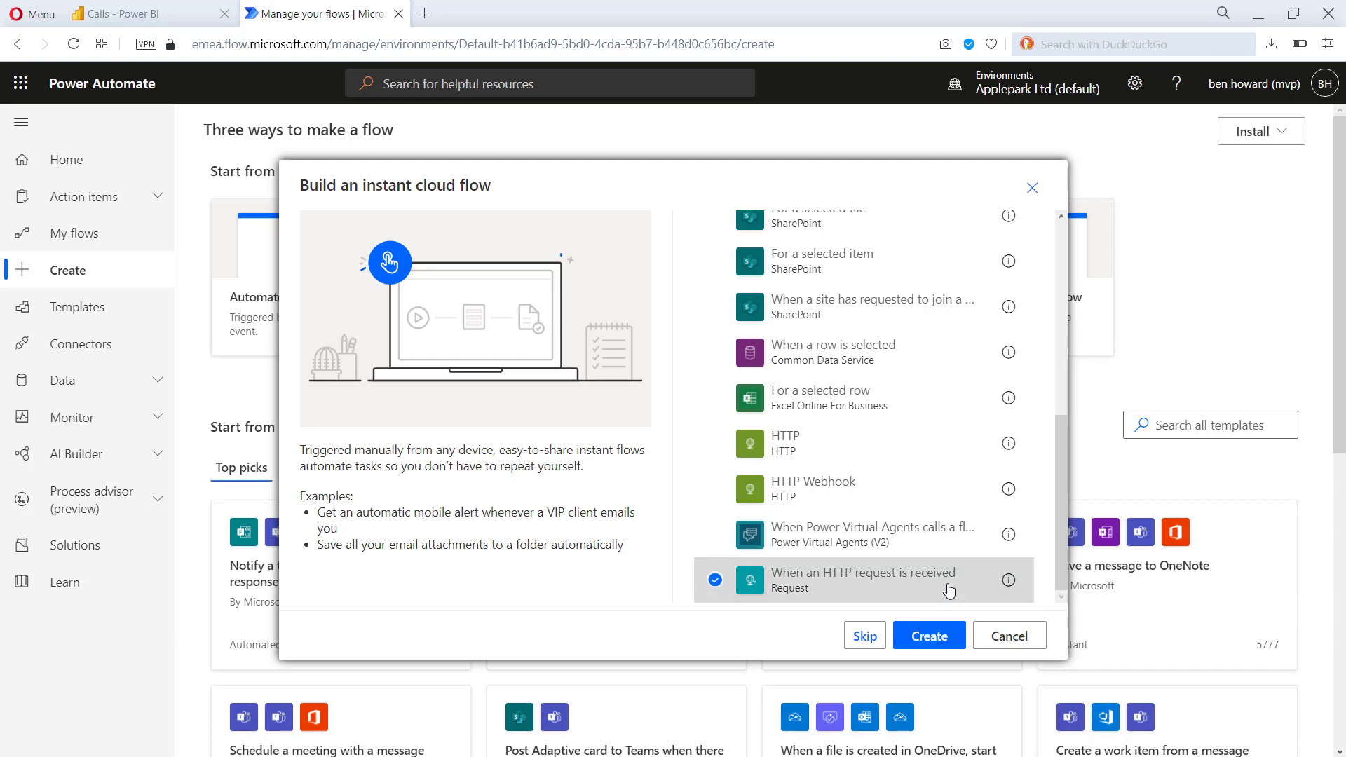
{"action": "left_click", "coordinate": [928, 637]}
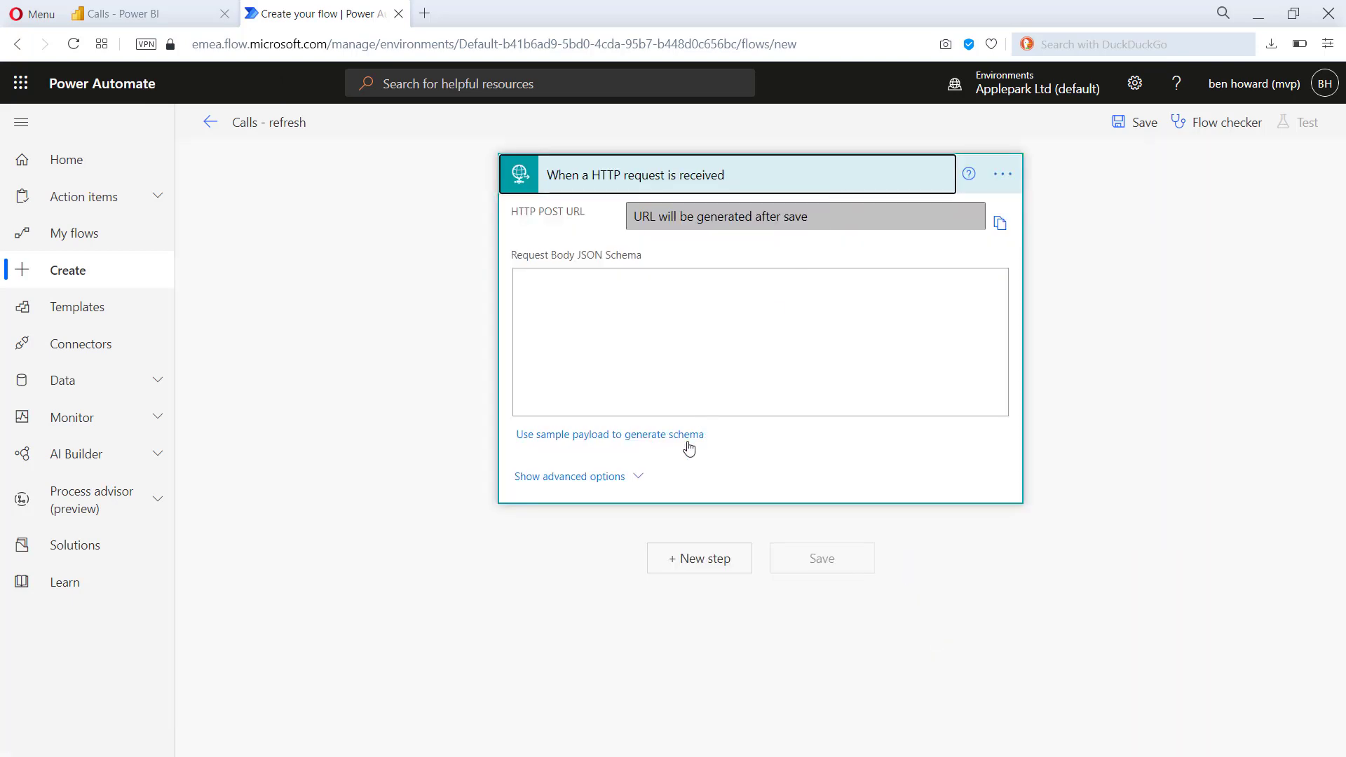
- In the trigger's advanced options, set the request method to GET
{"action": "left_click", "coordinate": [568, 476]}
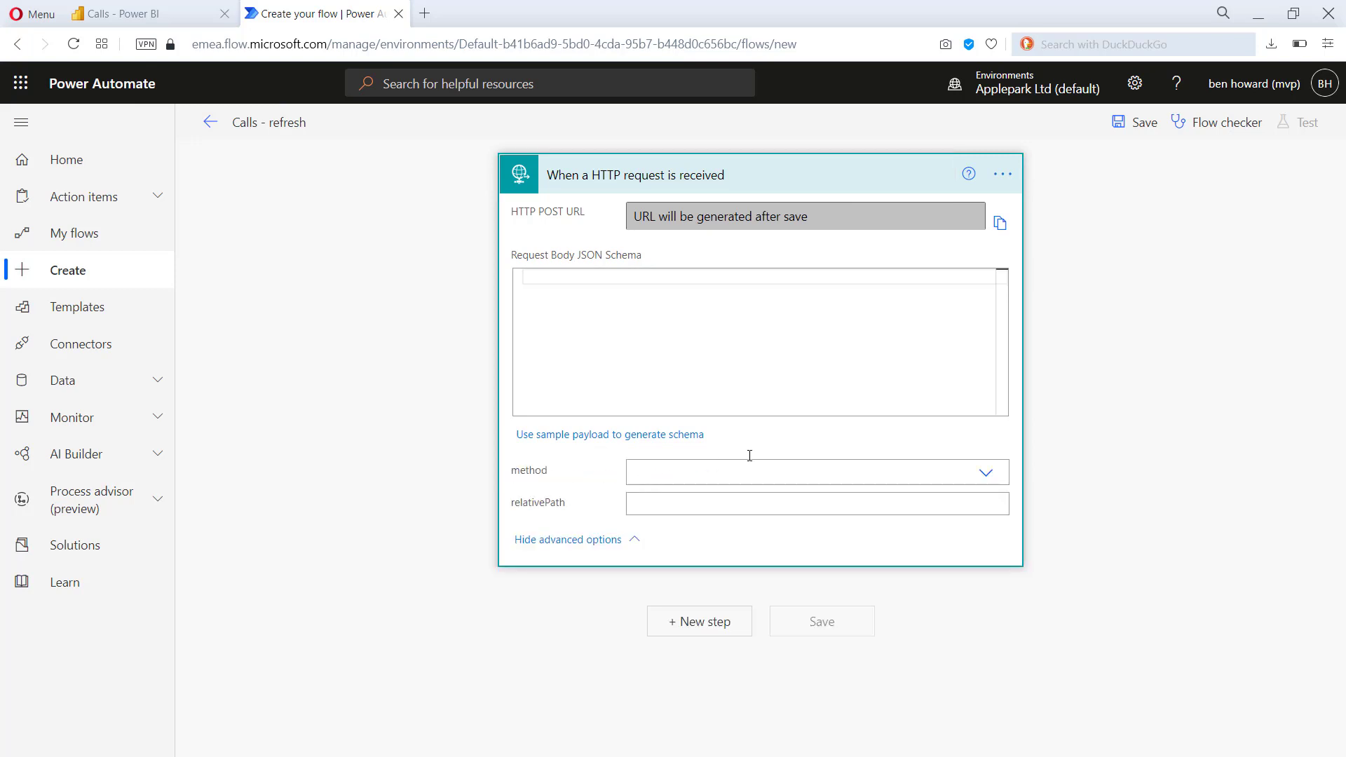
{"action": "left_click", "coordinate": [816, 471]}
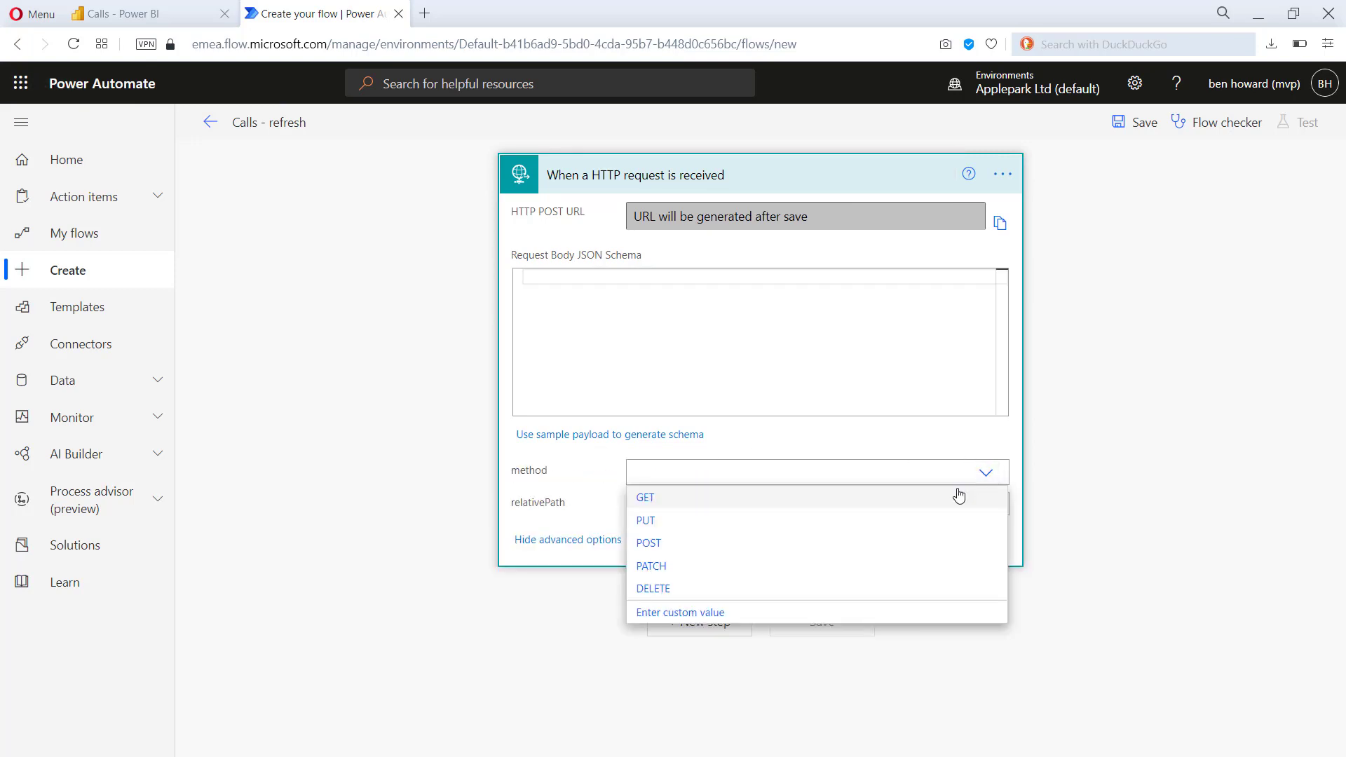
{"action": "left_click", "coordinate": [645, 496]}
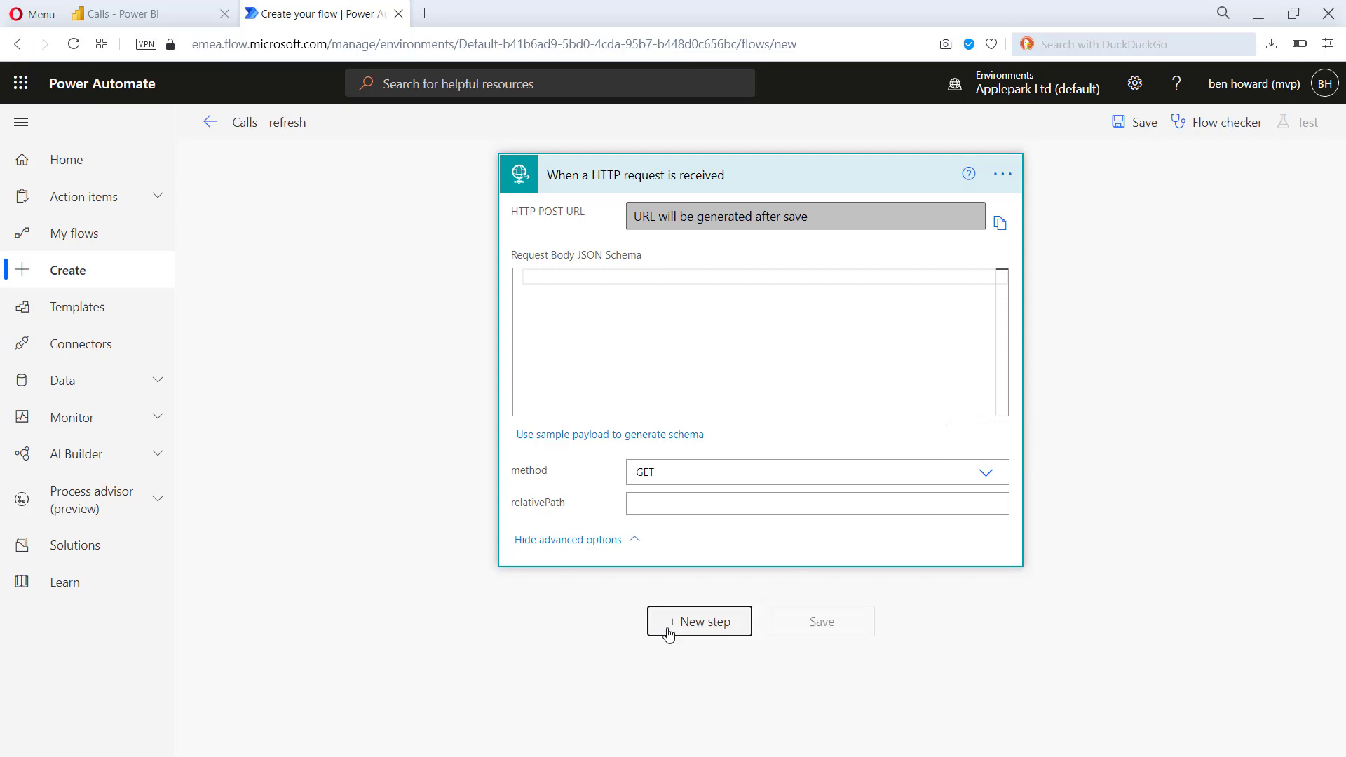
- Add a new step using the Power BI 'Refresh a dataset' action
{"action": "left_click", "coordinate": [699, 621]}
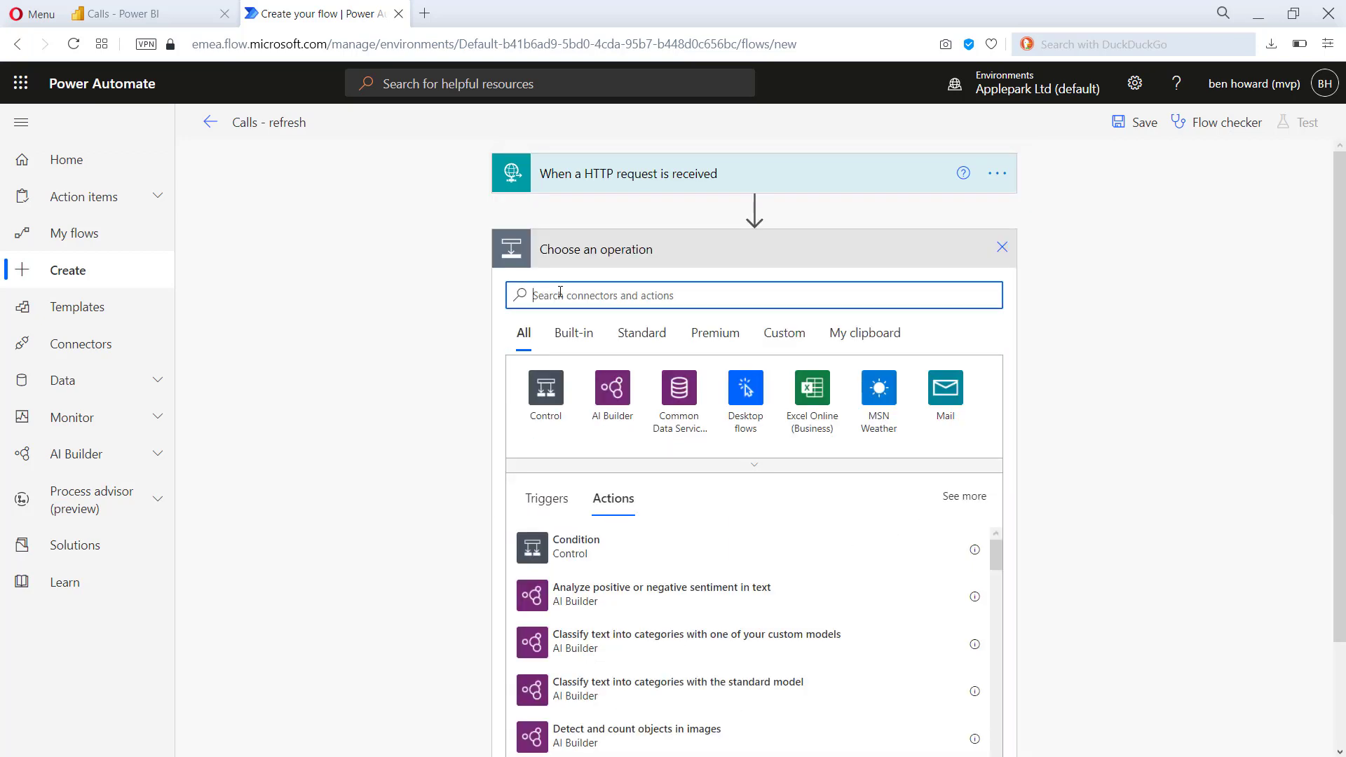
{"action": "type", "text": "power bi"}
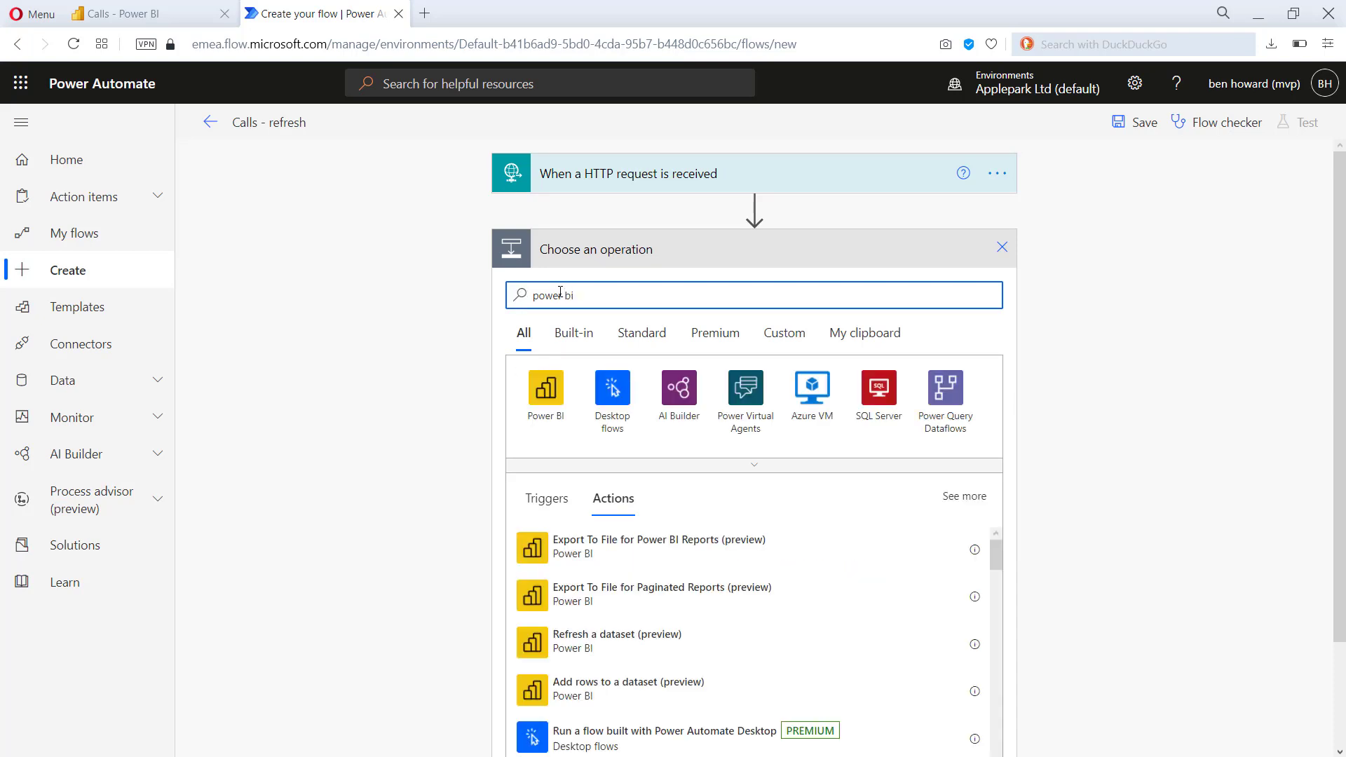
{"action": "mouse_move", "coordinate": [648, 509]}
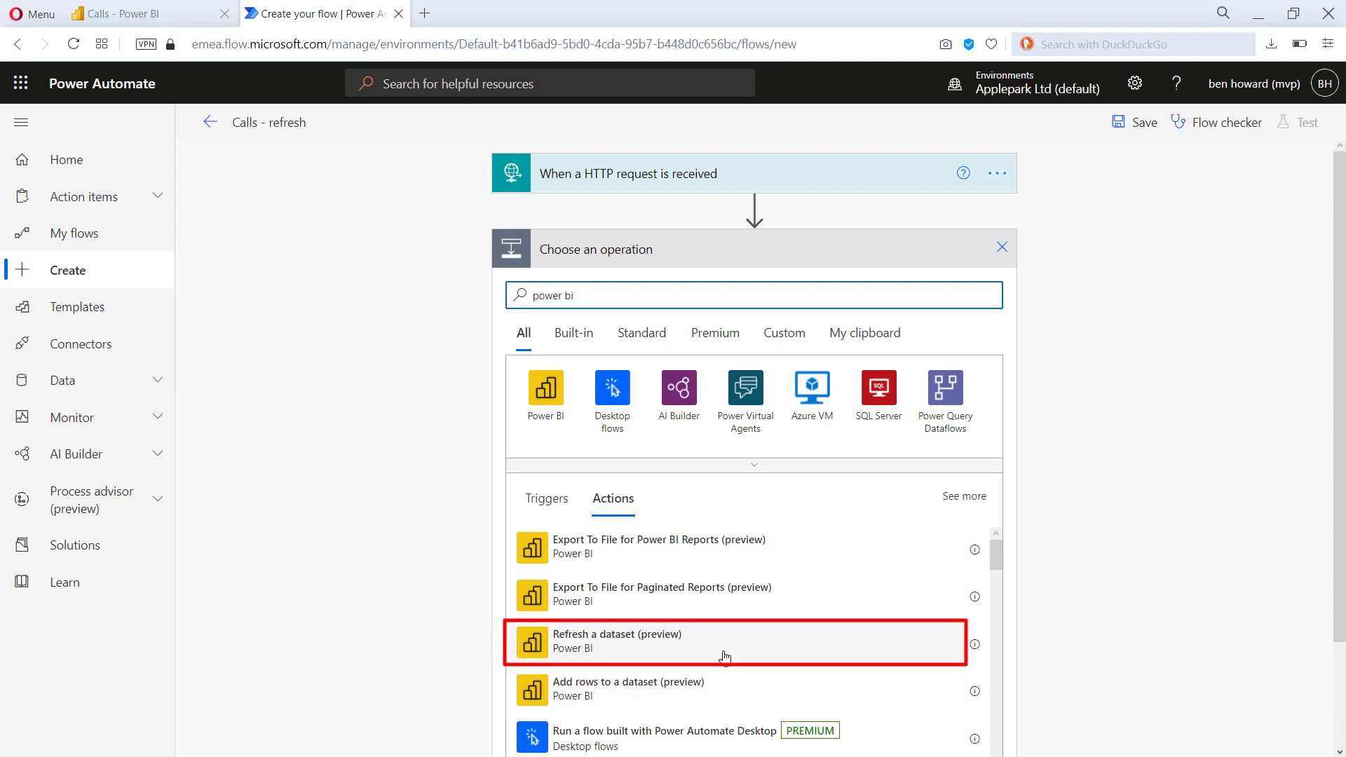
{"action": "left_click", "coordinate": [755, 296]}
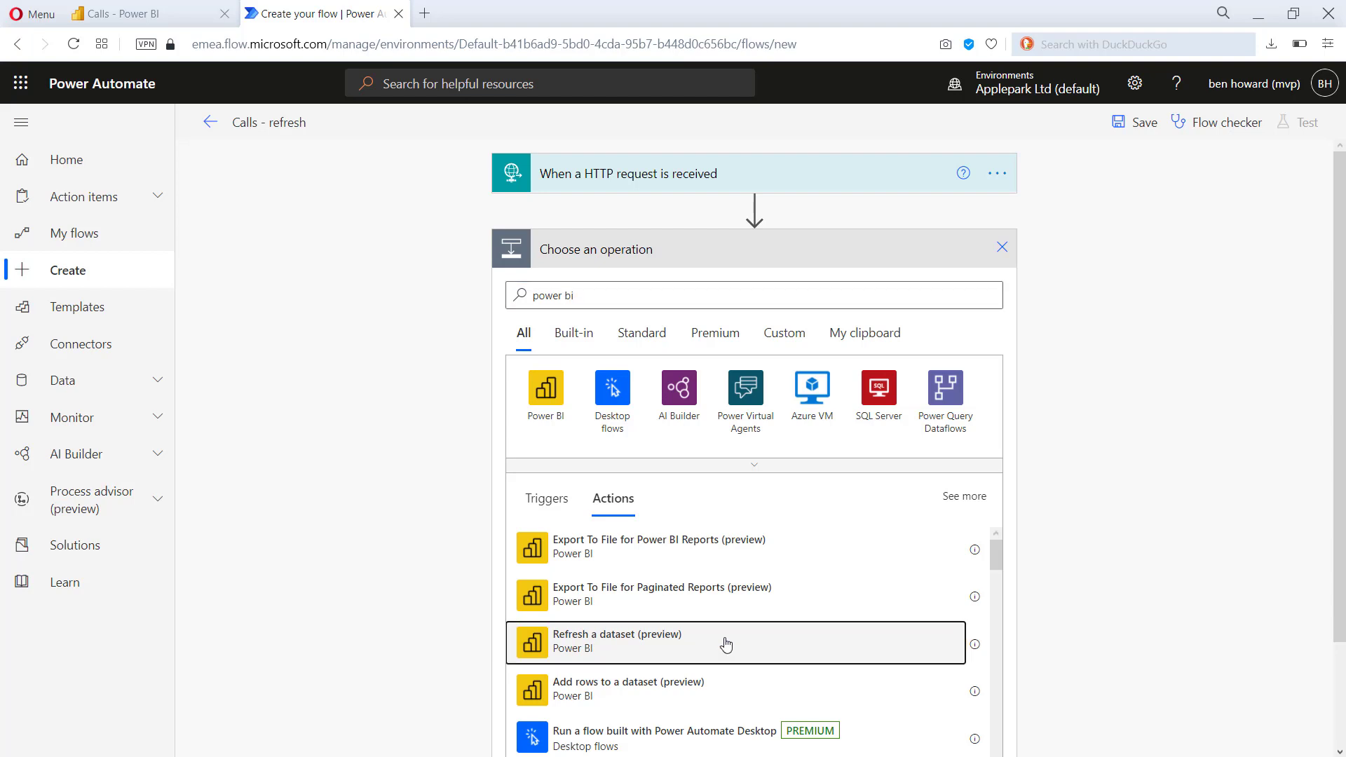
{"action": "left_click", "coordinate": [726, 642]}
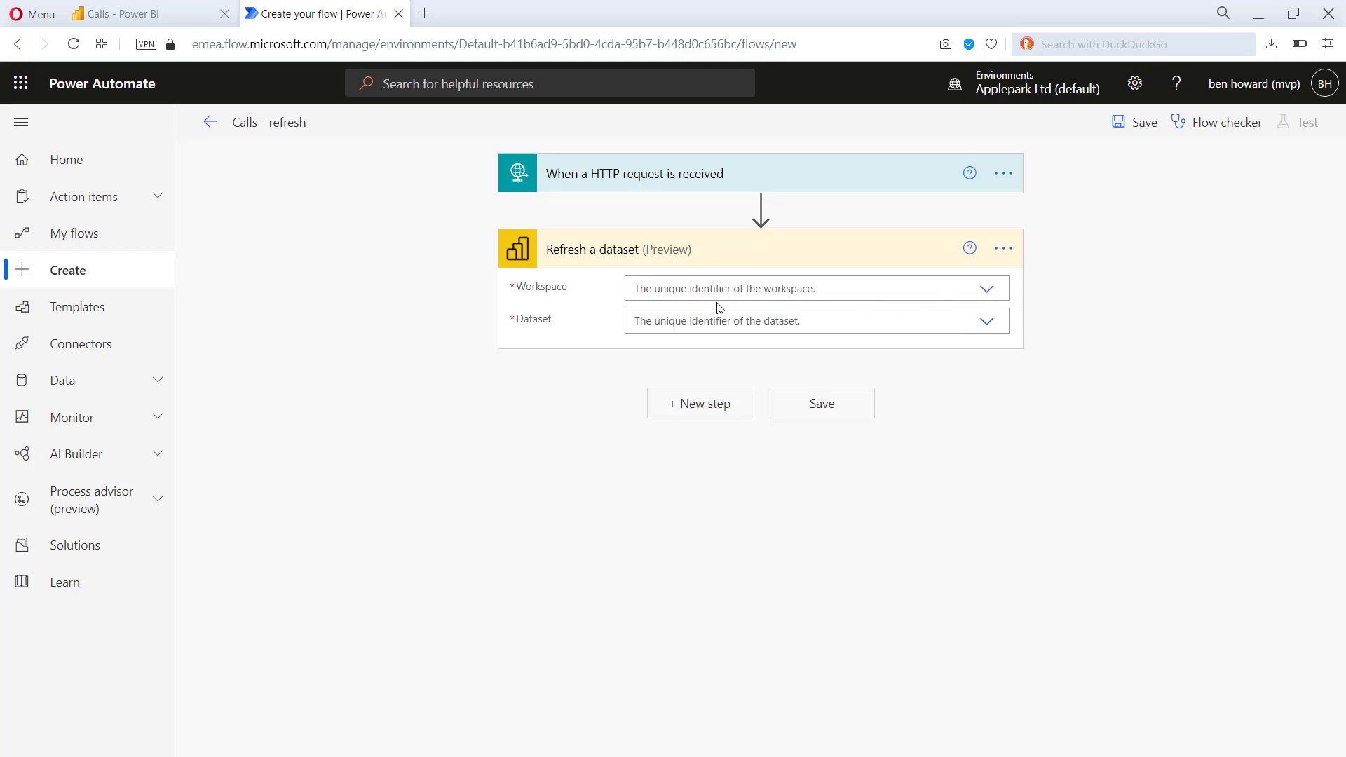
- Point the refresh step at the YouTube workspace and the Calls dataset
{"action": "left_click", "coordinate": [988, 289]}
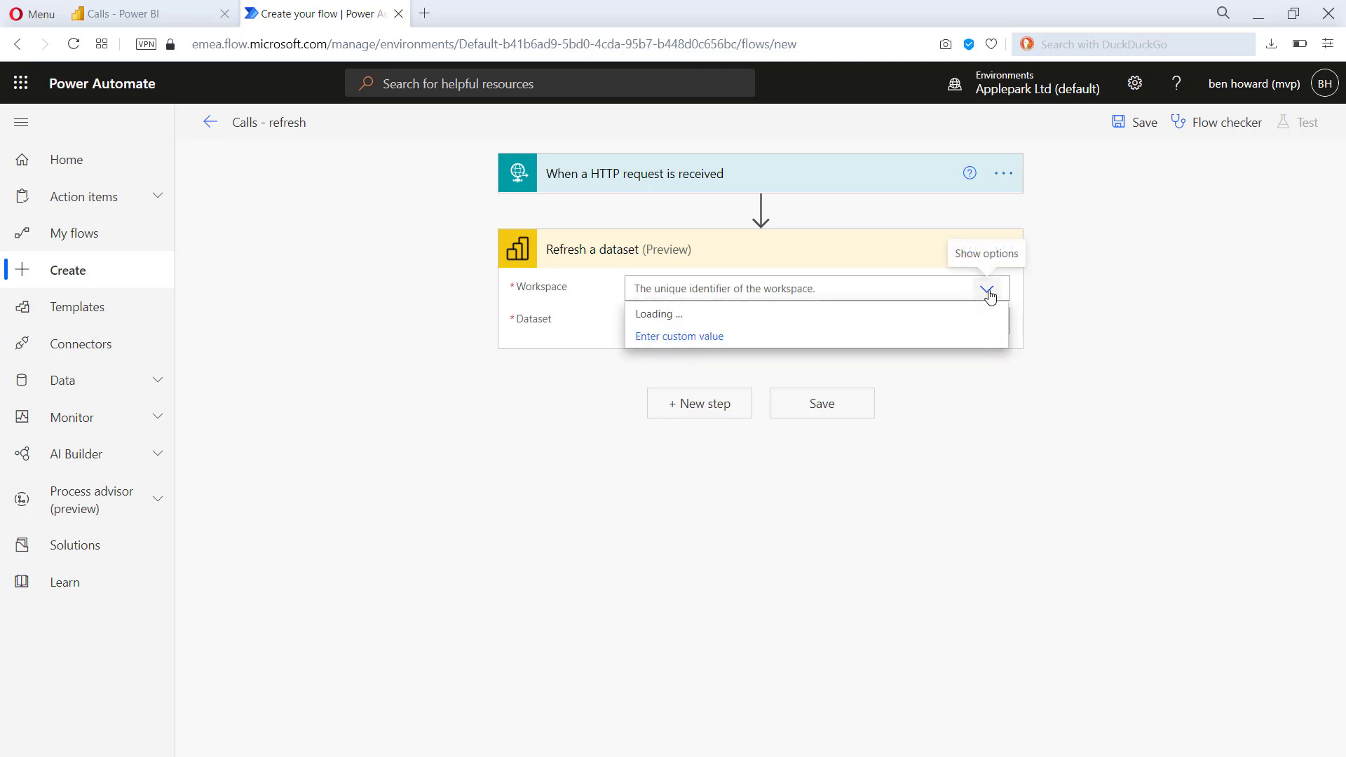
{"action": "type", "text": "you"}
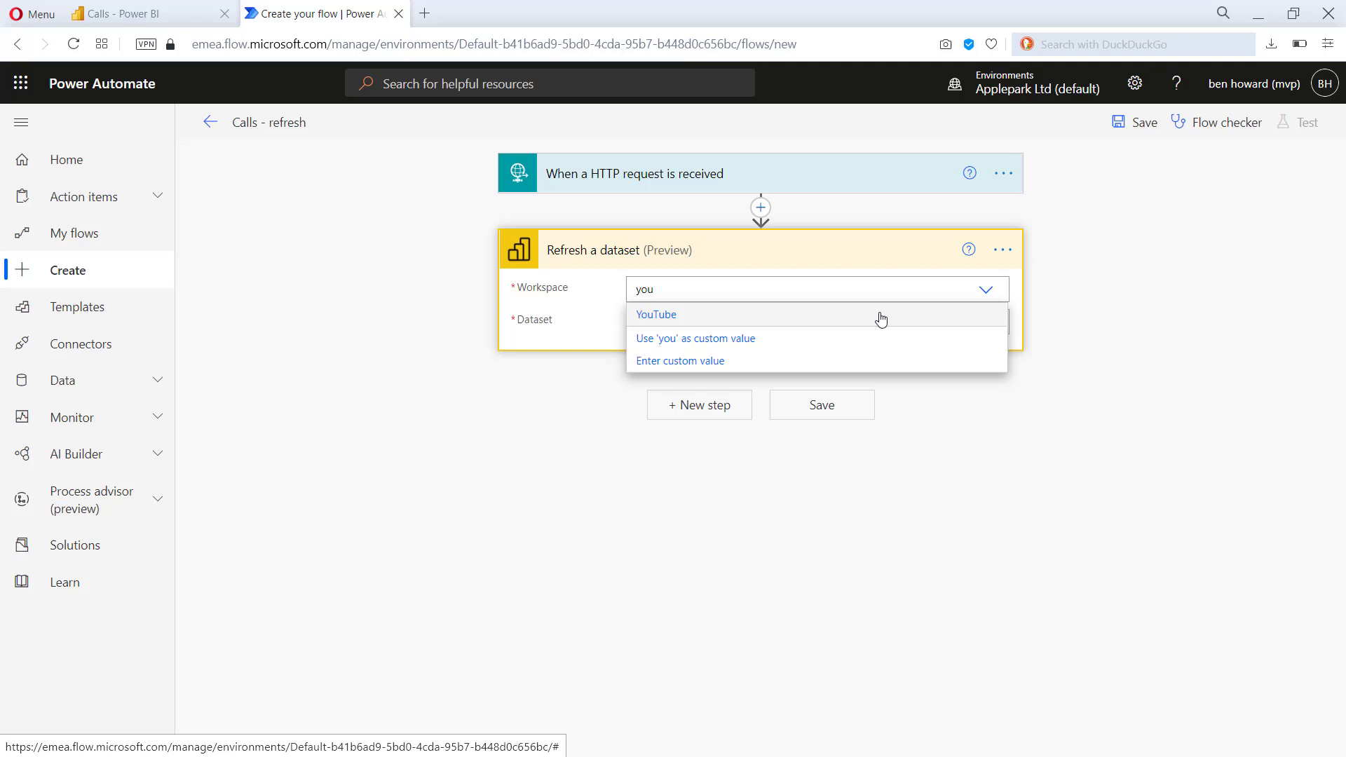
{"action": "left_click", "coordinate": [656, 314]}
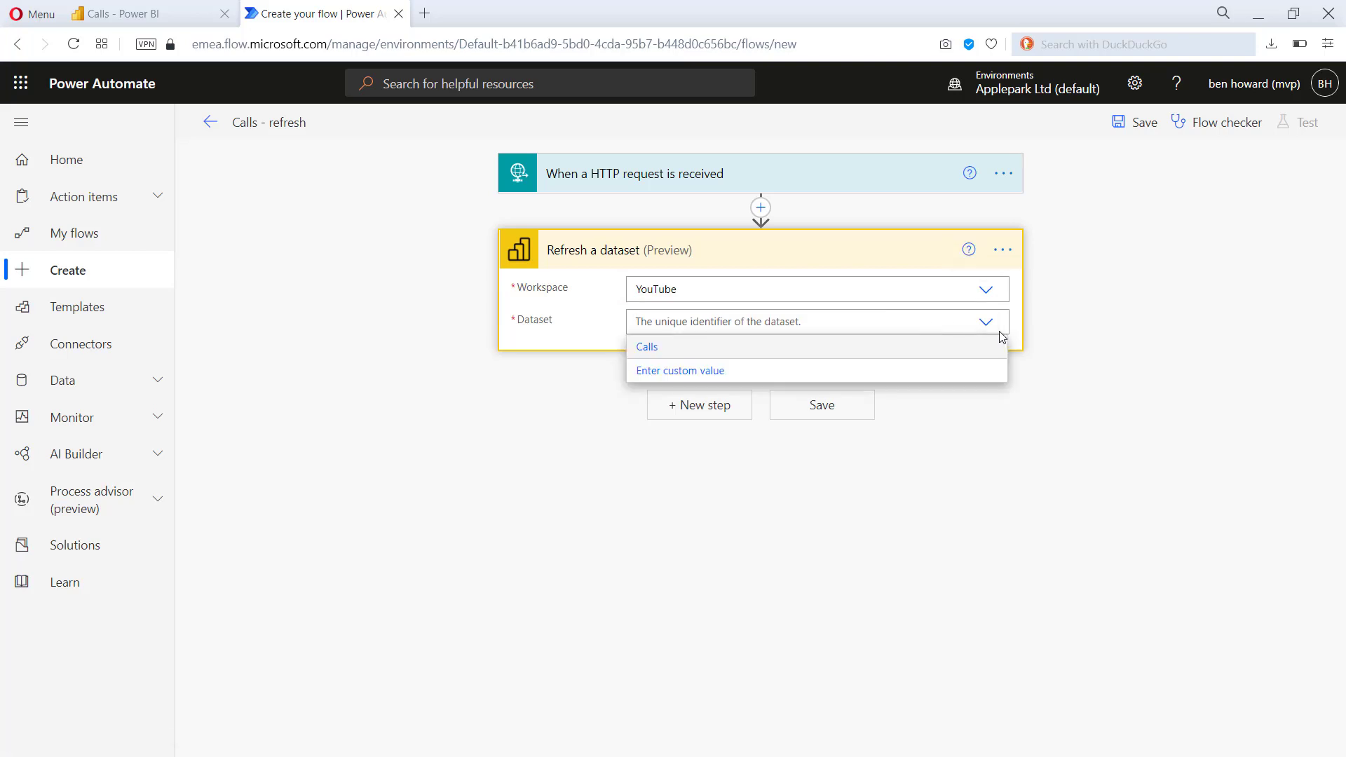
{"action": "left_click", "coordinate": [646, 346]}
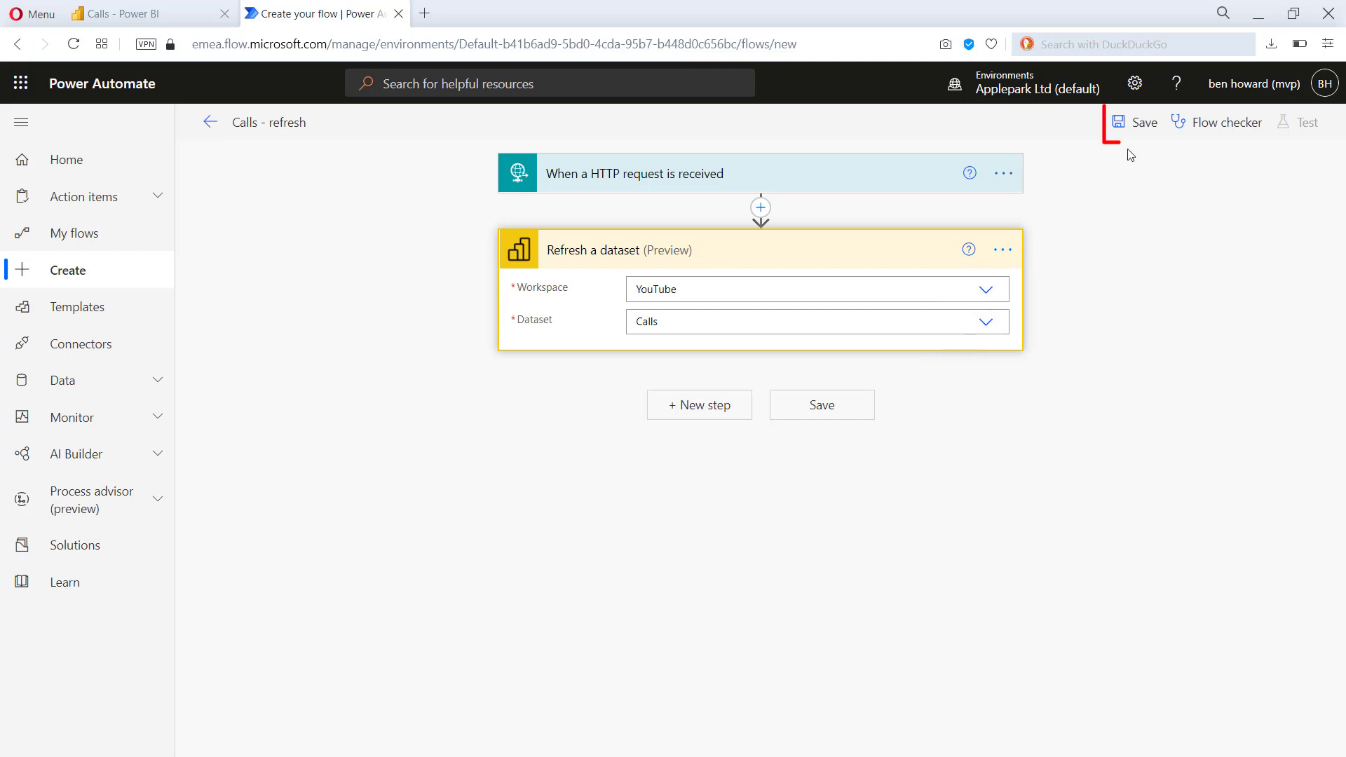
- Save the flow and copy the generated HTTP GET URL from the trigger card
{"action": "left_click", "coordinate": [1141, 121]}
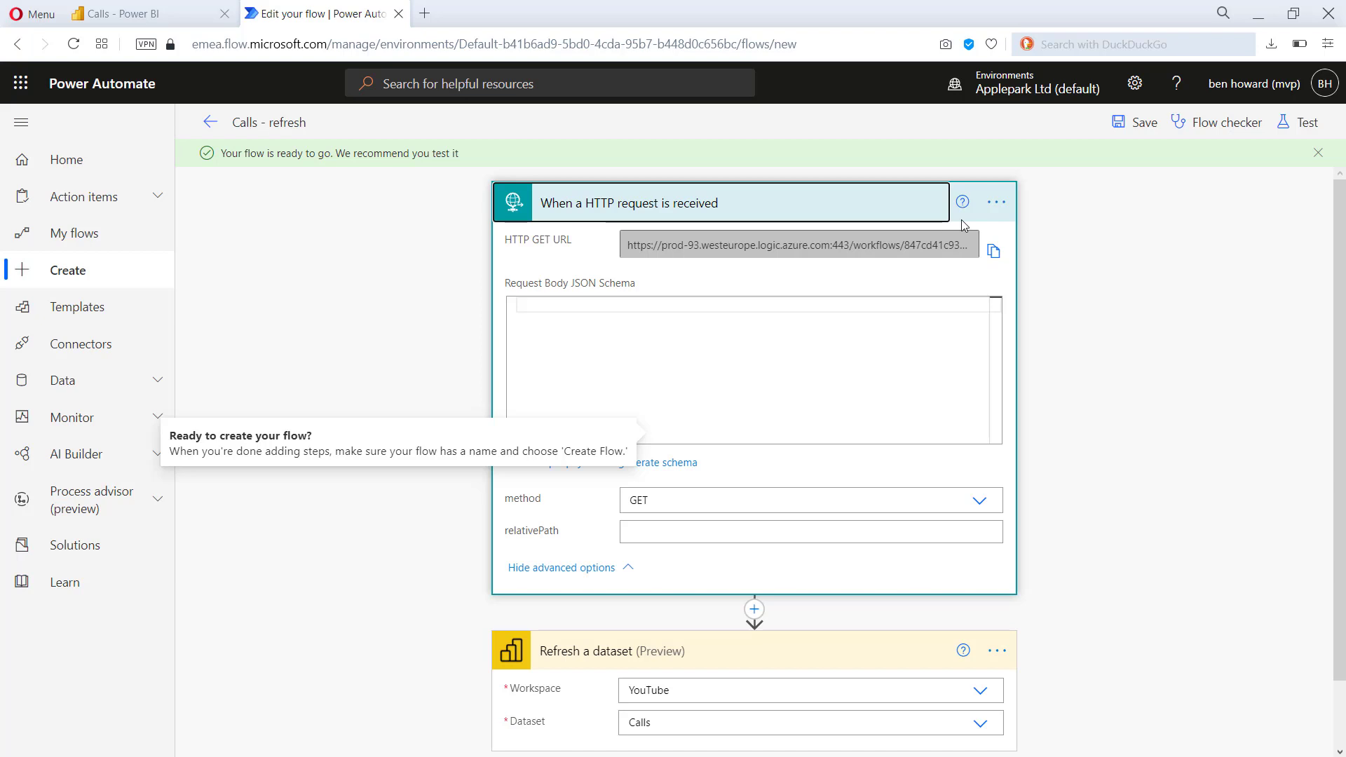
{"action": "left_click", "coordinate": [993, 251]}
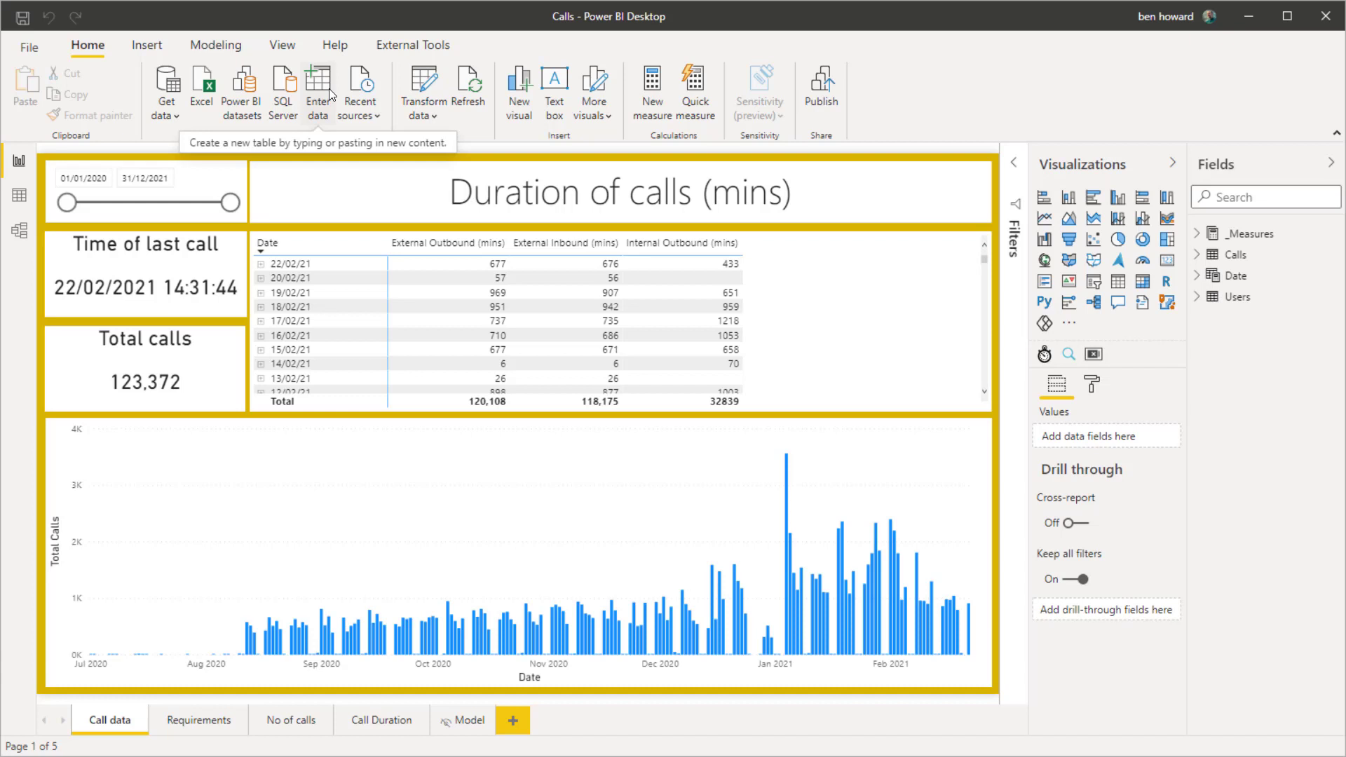
{"action": "mouse_move", "coordinate": [48, 187]}
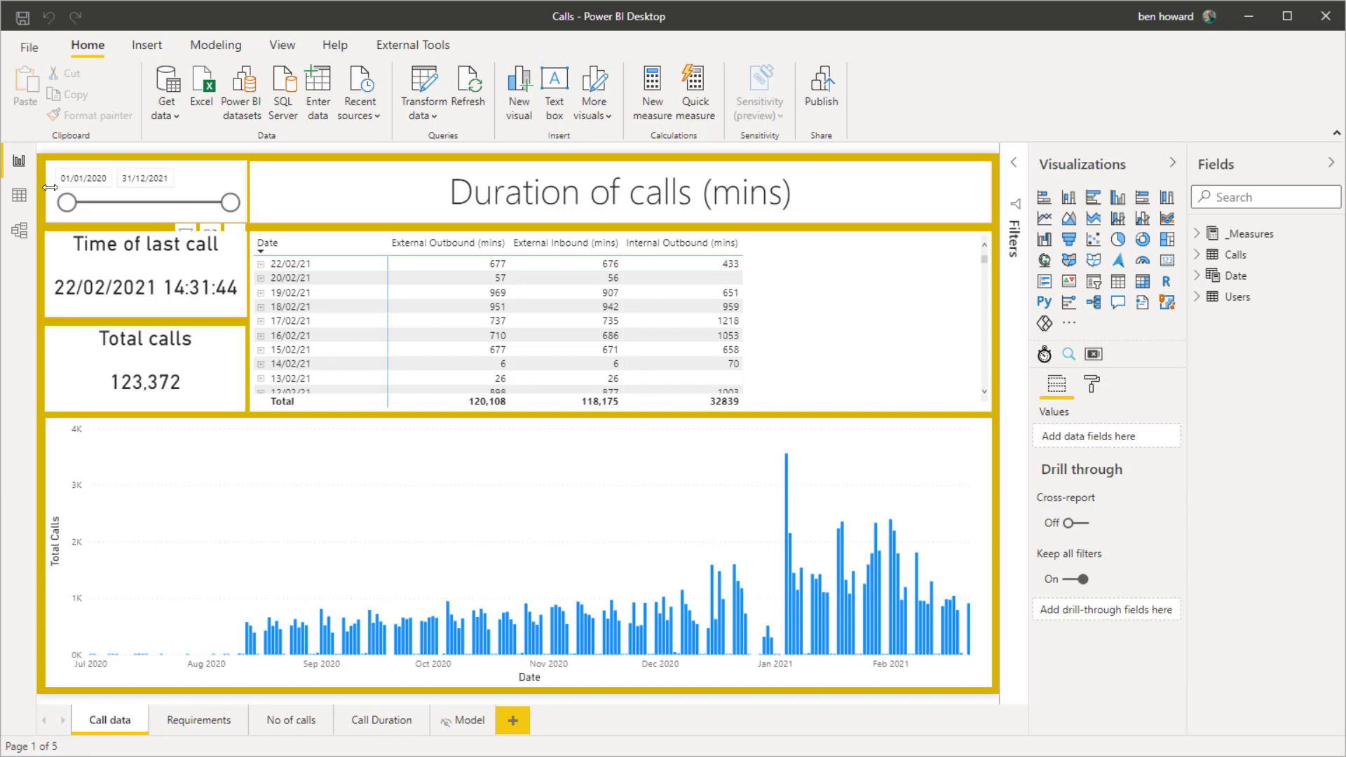
- Insert the Refresh_82.jpg image onto the report page
{"action": "left_click", "coordinate": [146, 204]}
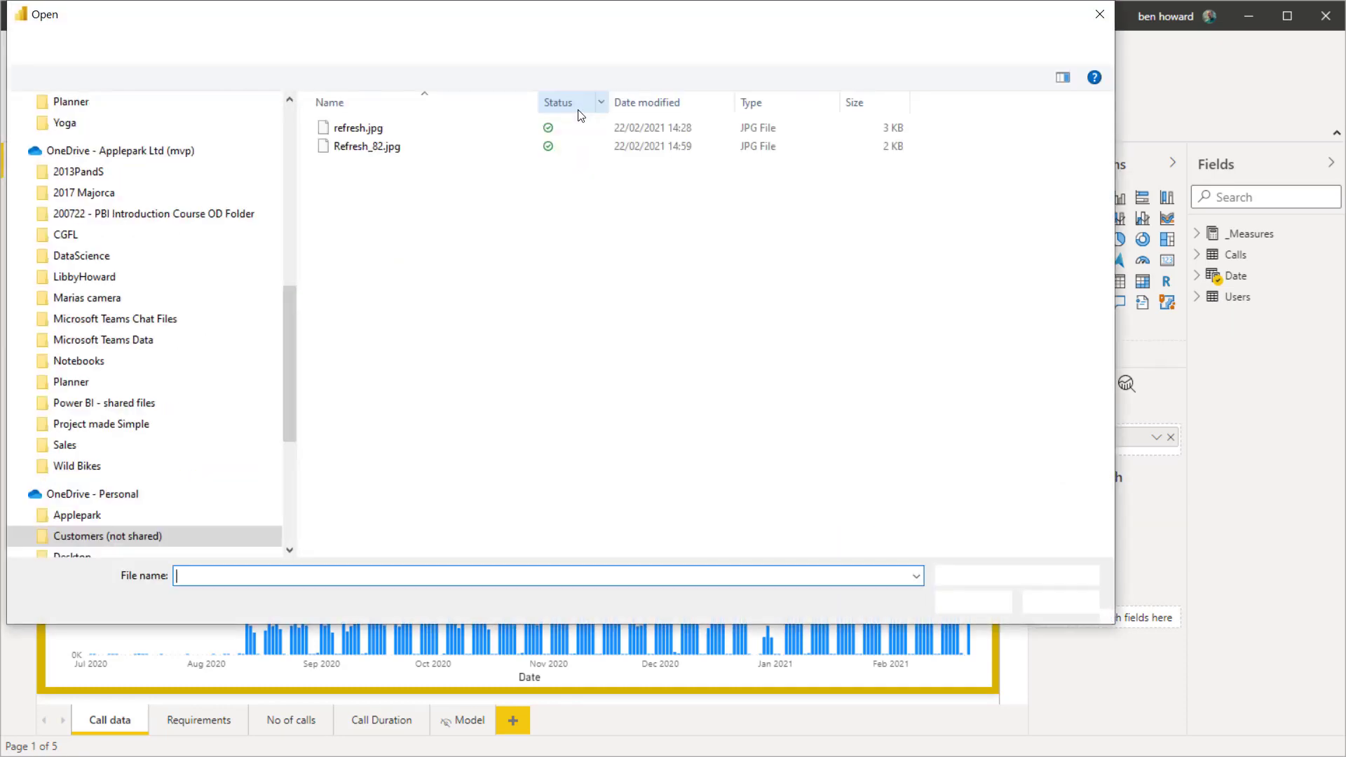
{"action": "left_click", "coordinate": [371, 146]}
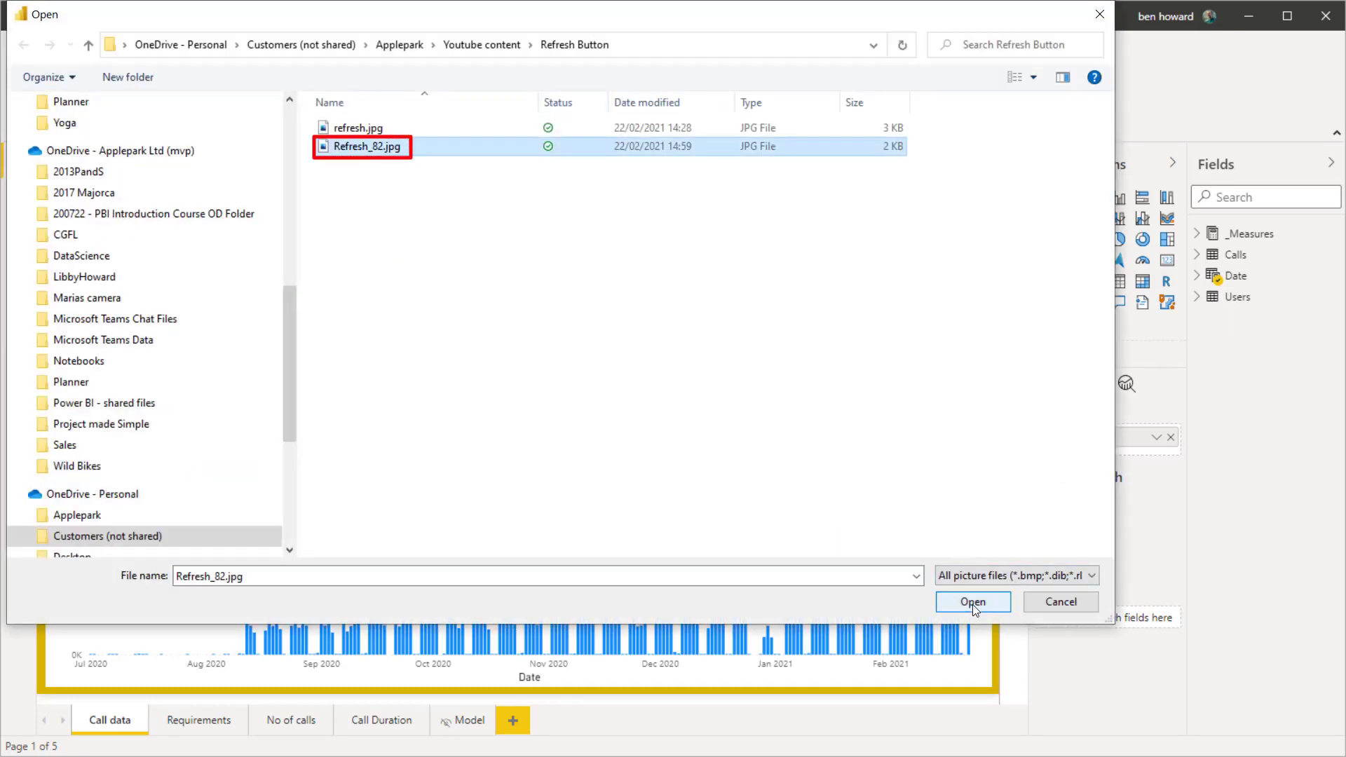
{"action": "left_click", "coordinate": [972, 601]}
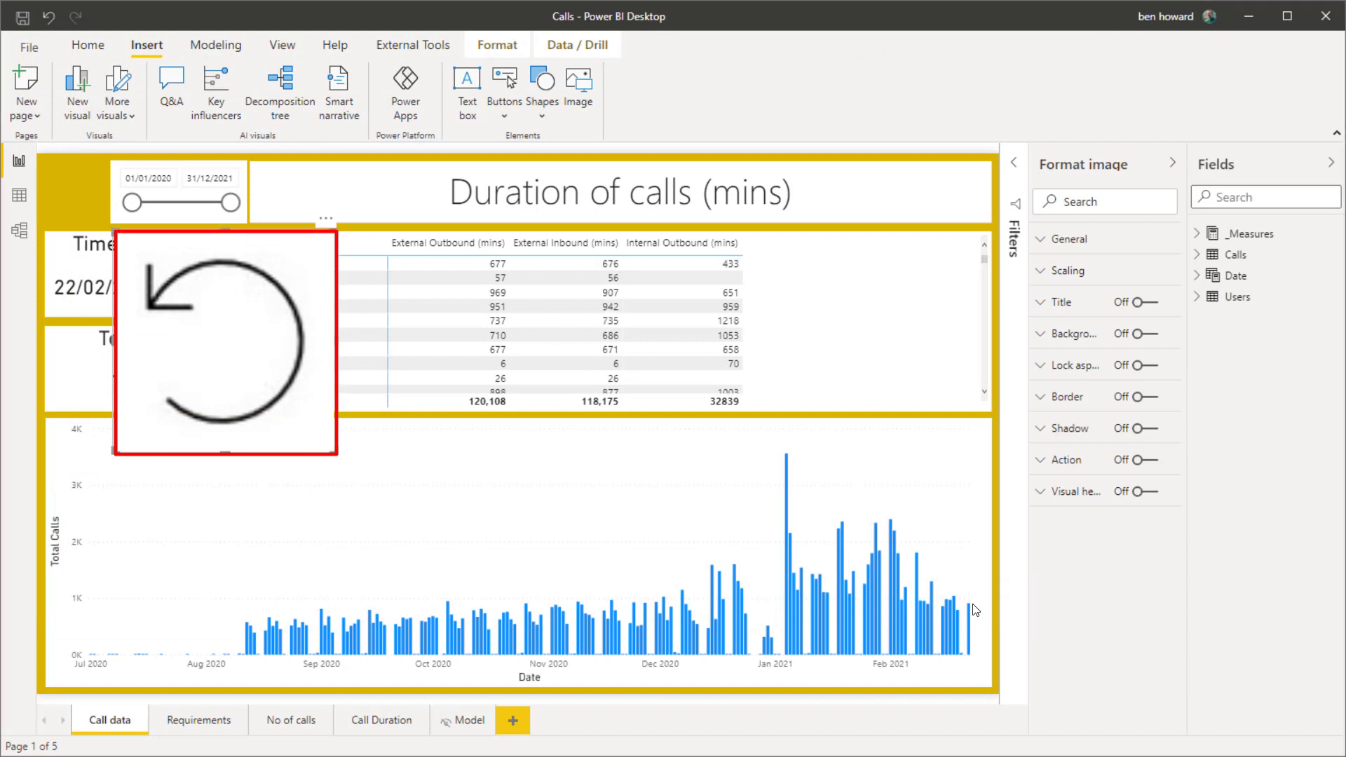
- Set the image's General position to X 5, Y 4 with width and height 93
{"action": "left_click", "coordinate": [1069, 238]}
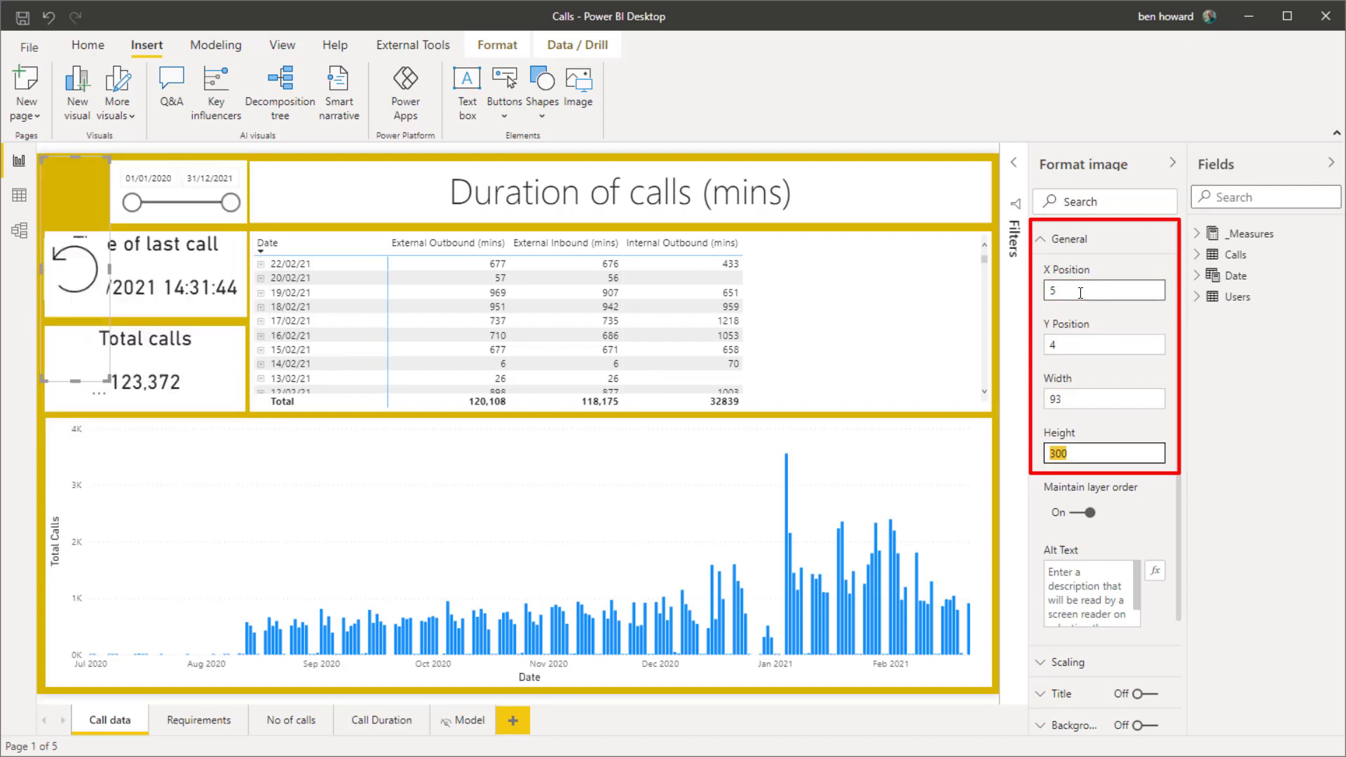
{"action": "type", "text": "93"}
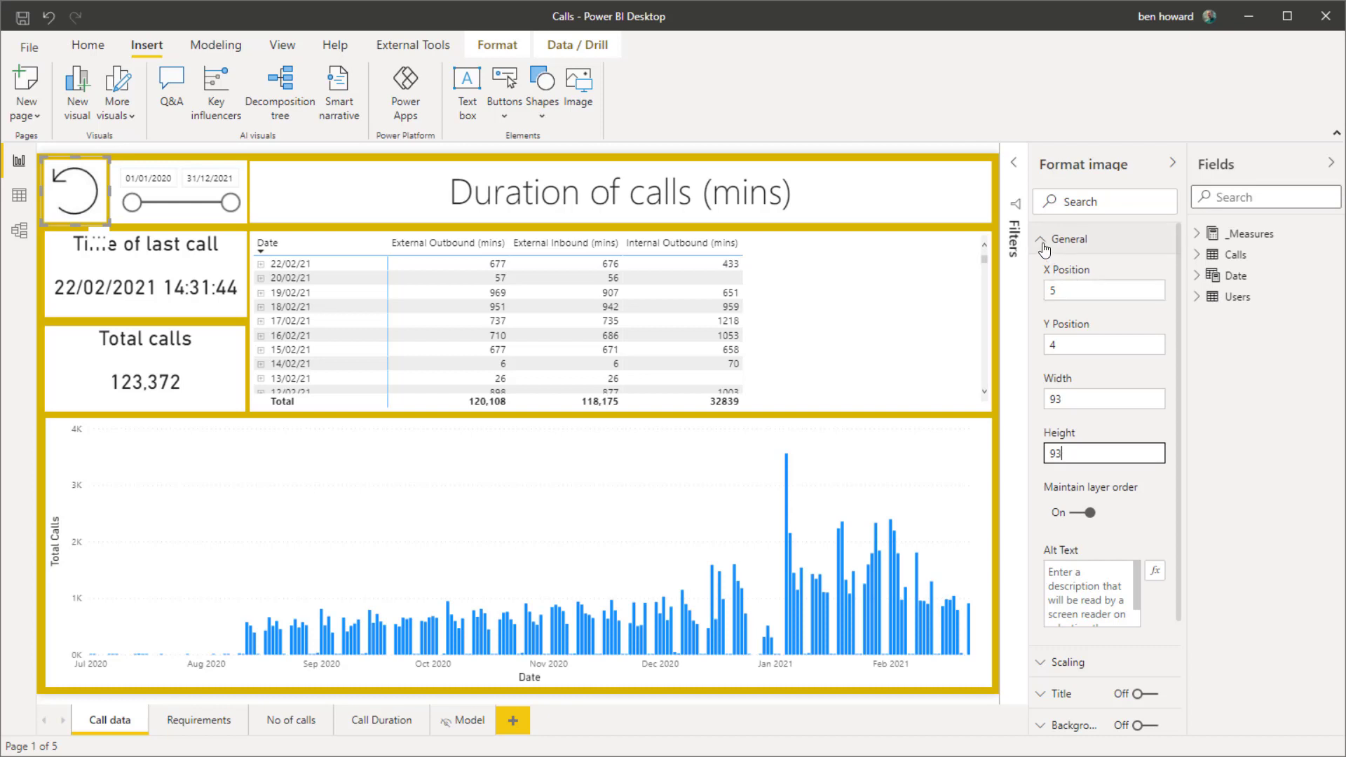
{"action": "left_click", "coordinate": [1067, 238]}
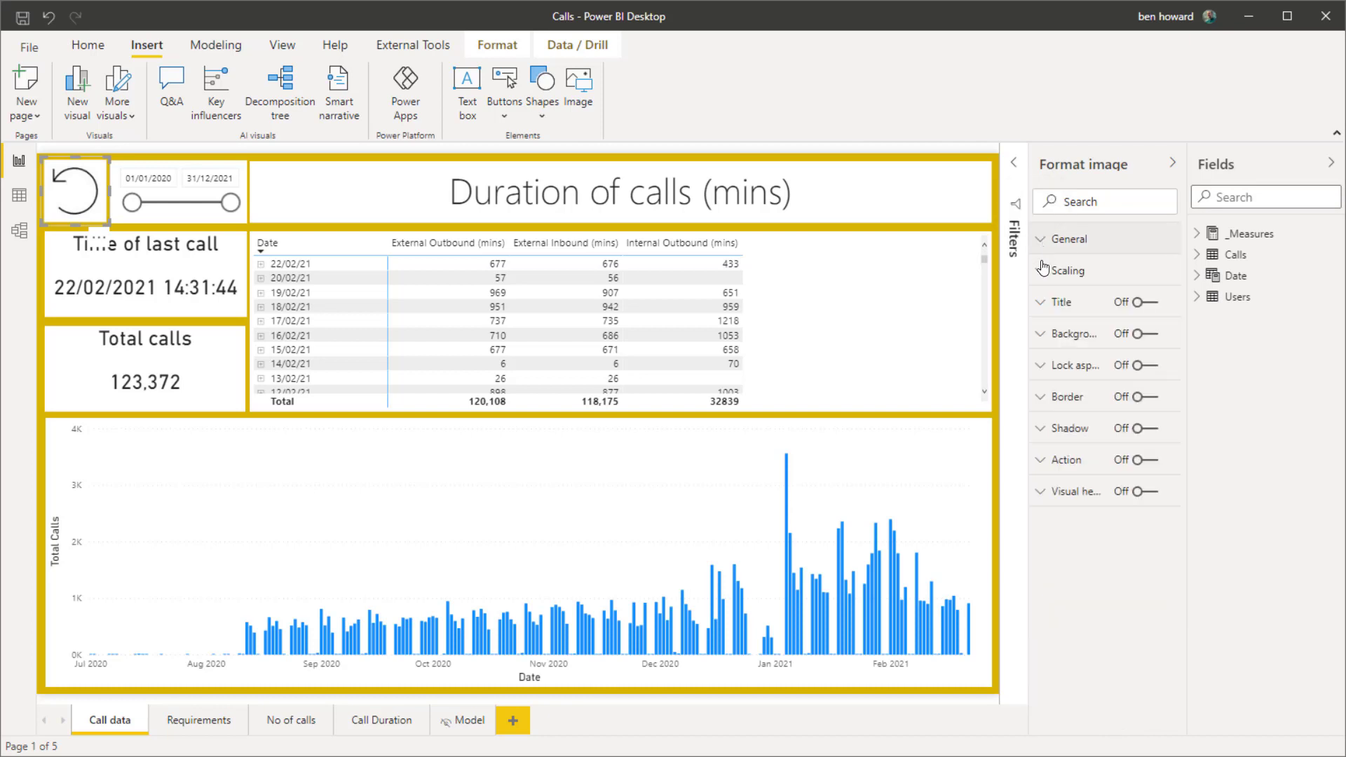
- Turn on a Web URL action with the flow's HTTP URL and a '1 minute to refresh' tooltip
{"action": "left_click", "coordinate": [1044, 460]}
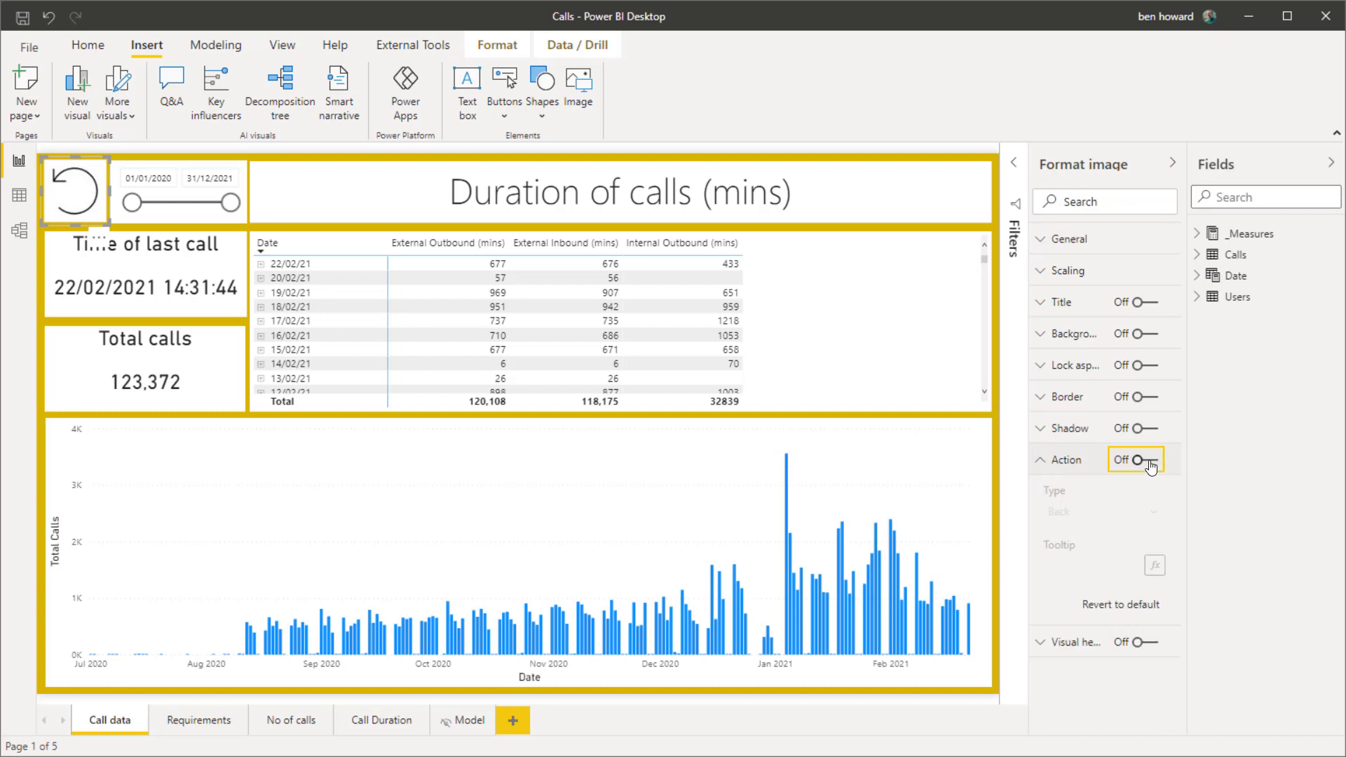
{"action": "left_click", "coordinate": [1132, 460]}
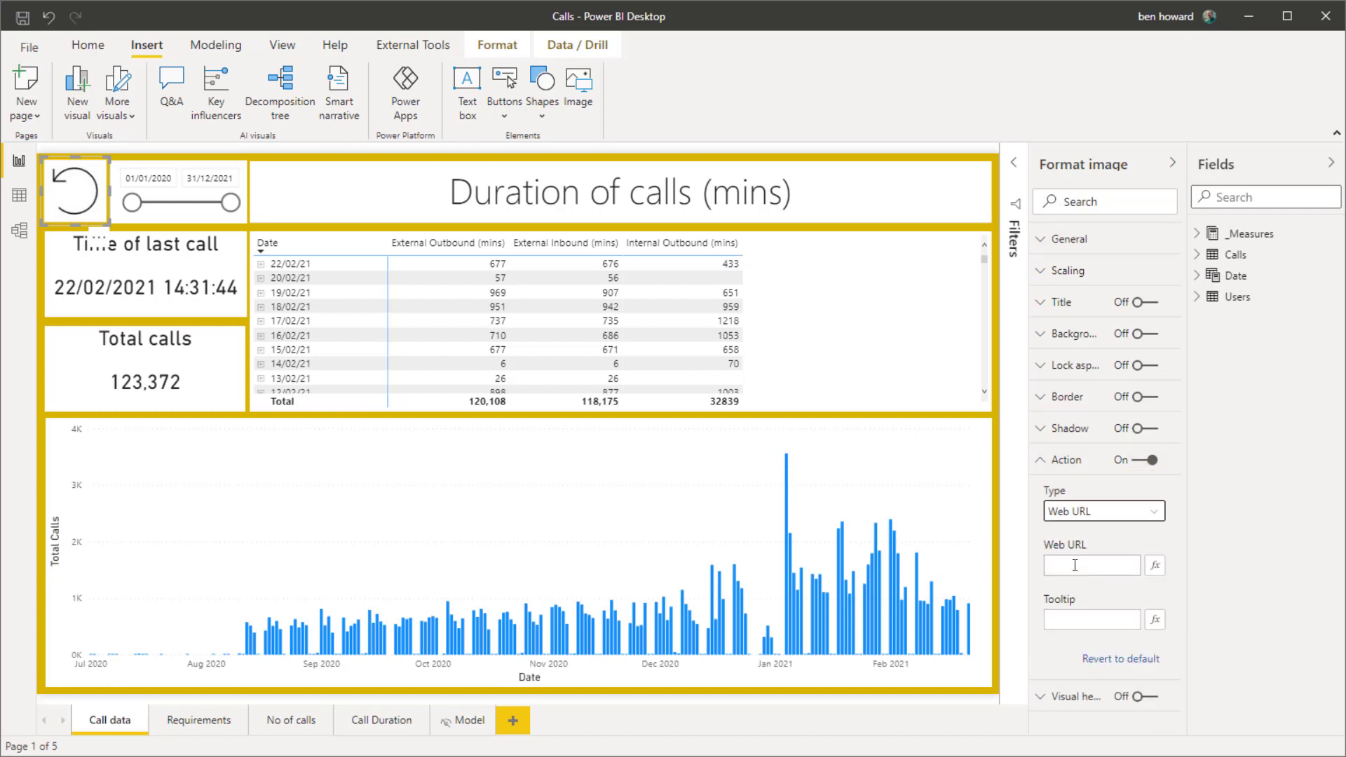
{"action": "type", "text": "/lpRHD1yYRHbvuO"}
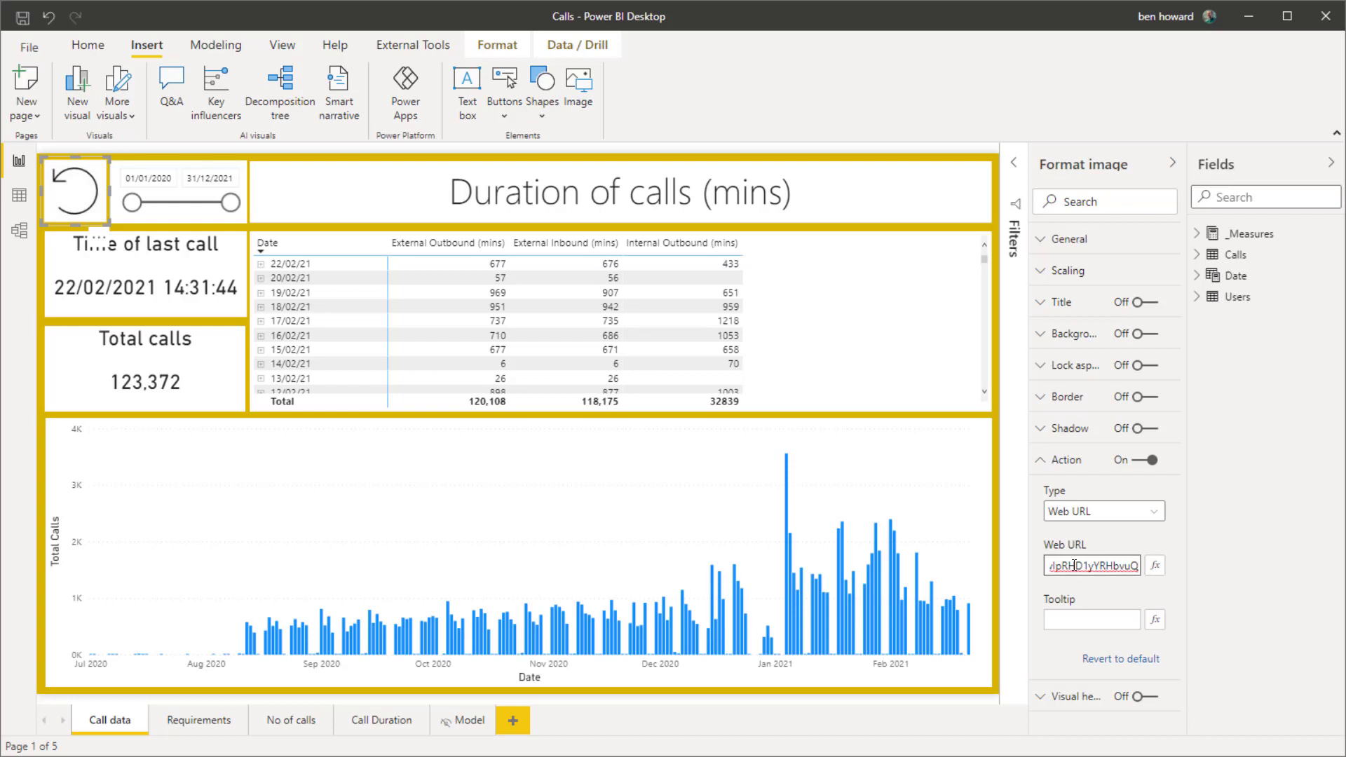
{"action": "type", "text": "Cli"}
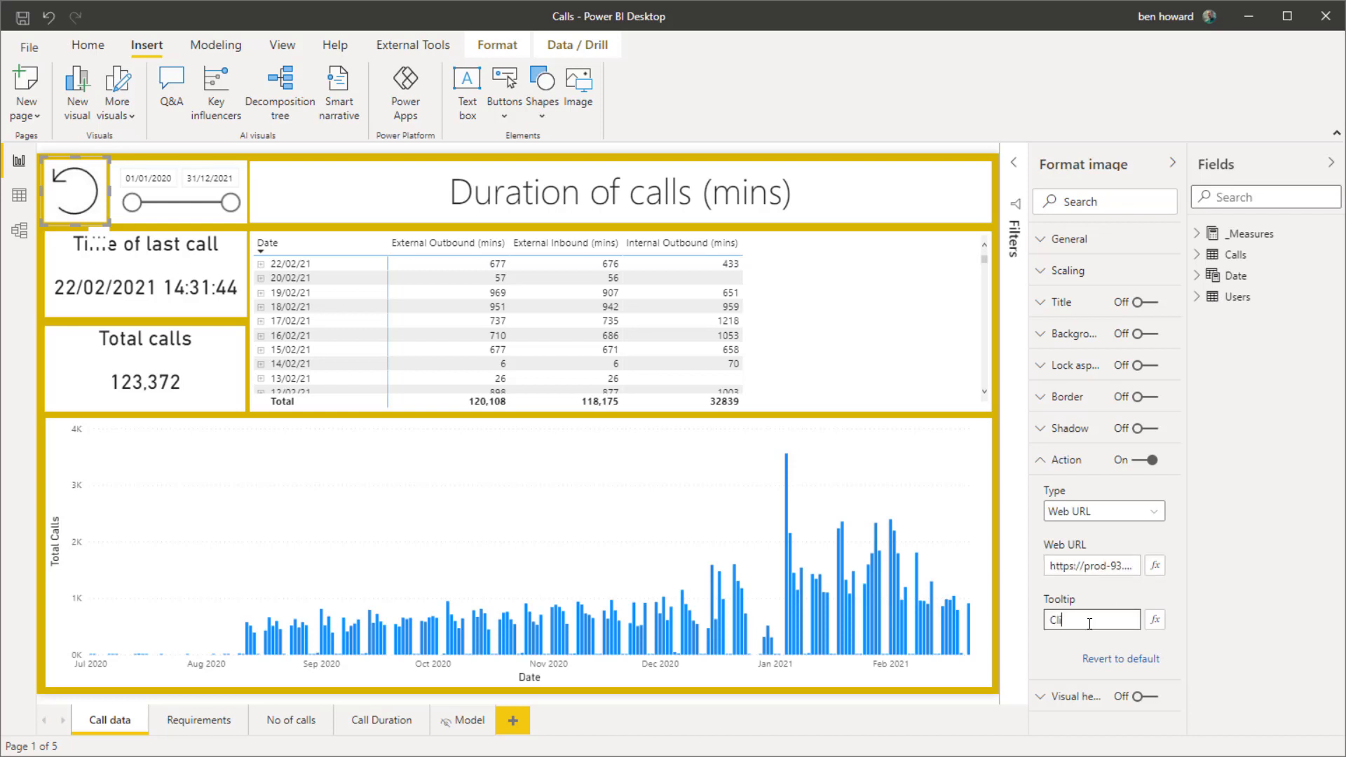
{"action": "type", "text": "1 minute to refresh"}
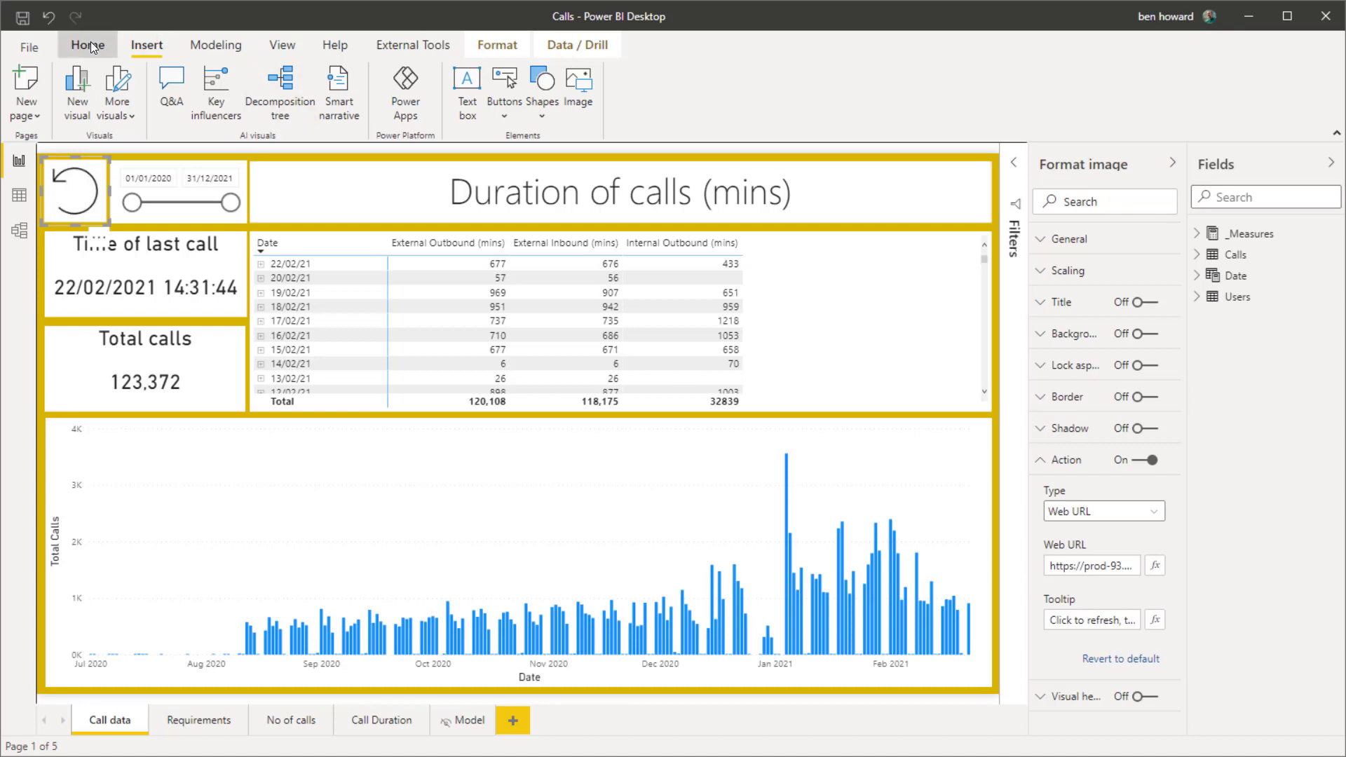
{"action": "left_click", "coordinate": [87, 45]}
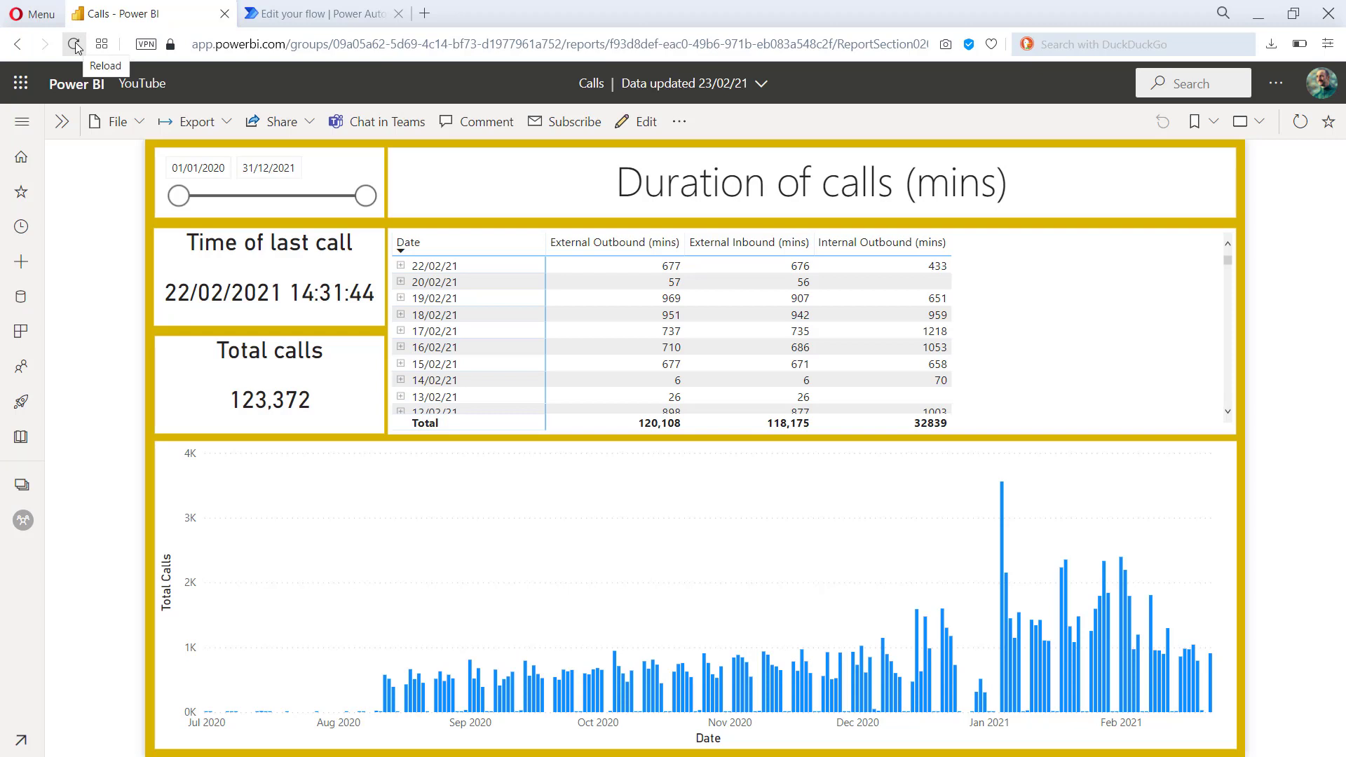
- Reload the published report in the browser and hide the Pages pane
{"action": "left_click", "coordinate": [74, 45]}
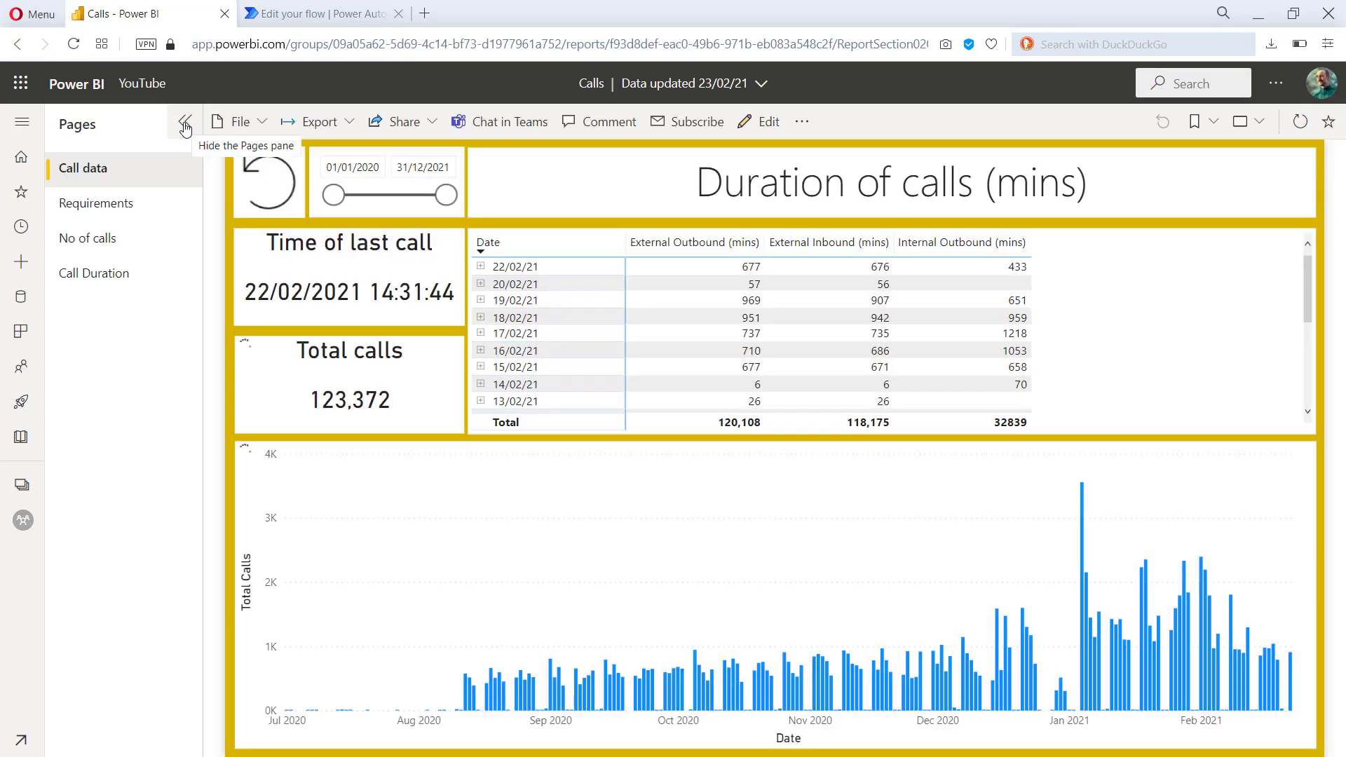
{"action": "left_click", "coordinate": [184, 124]}
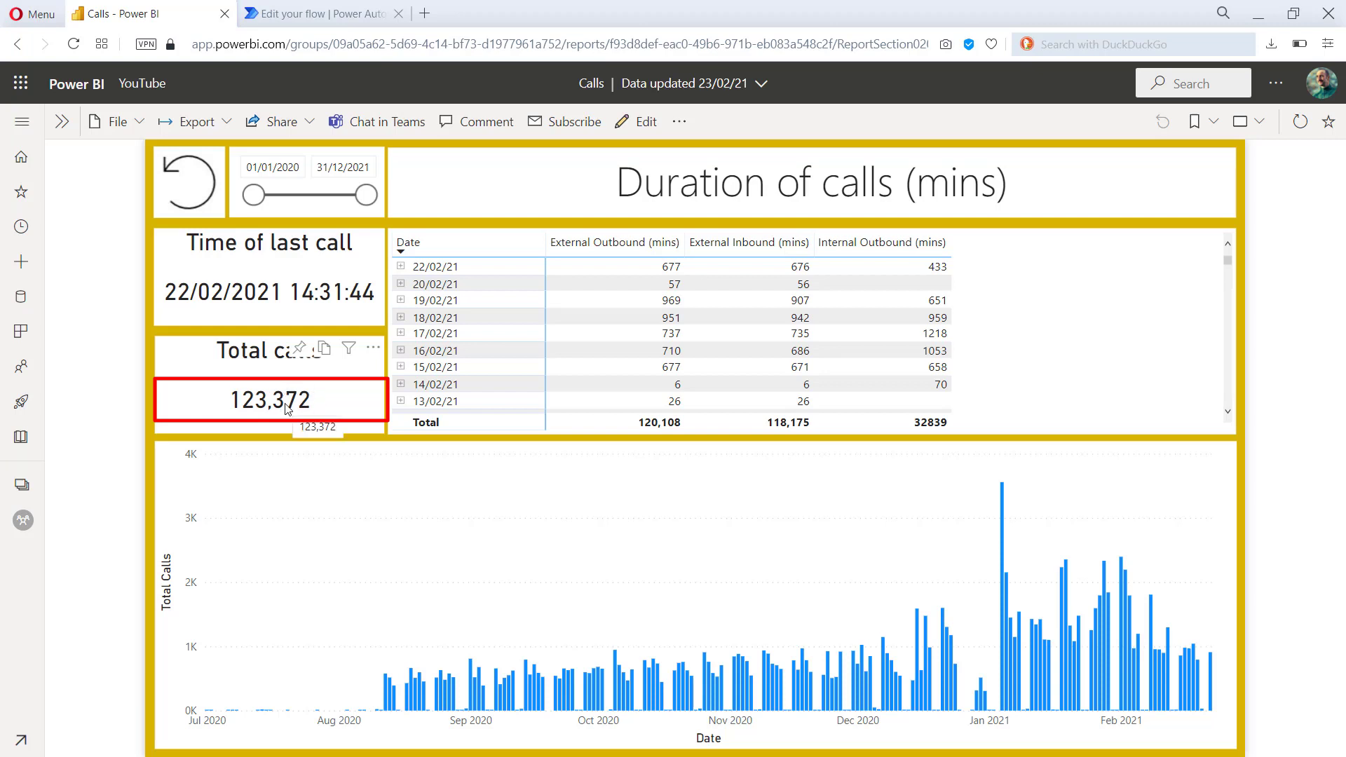
{"action": "mouse_move", "coordinate": [198, 191]}
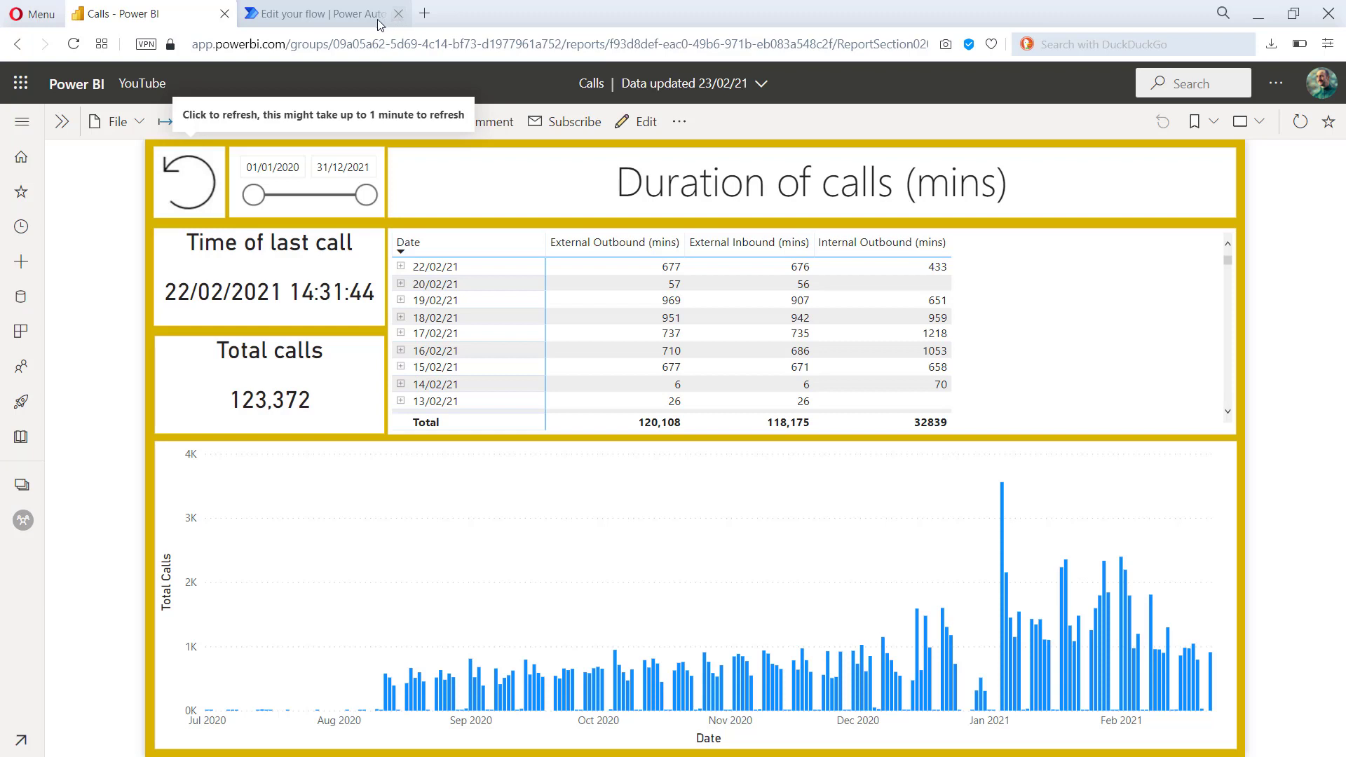
- View the Calls - refresh flow's 28-day run history showing a succeeded run, then return to Power BI
{"action": "left_click", "coordinate": [322, 13]}
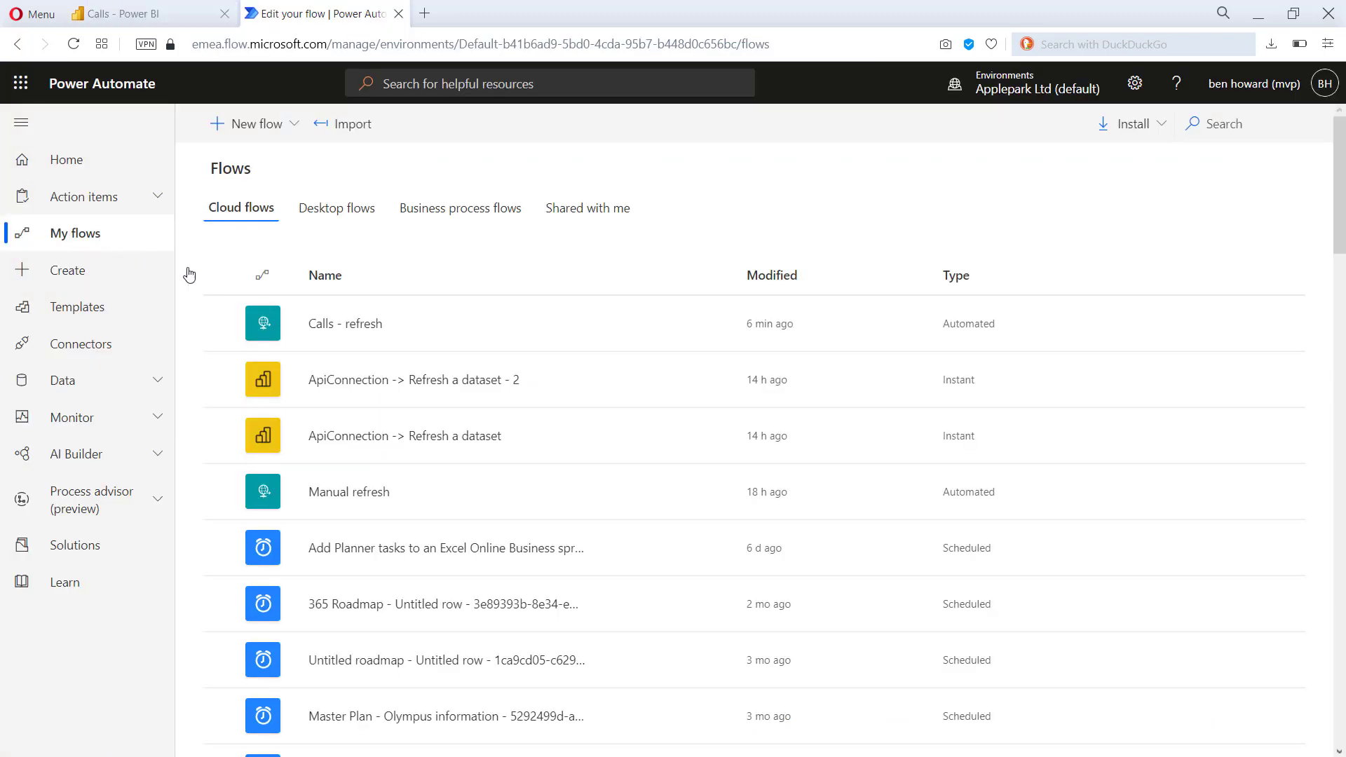
{"action": "left_click", "coordinate": [345, 324]}
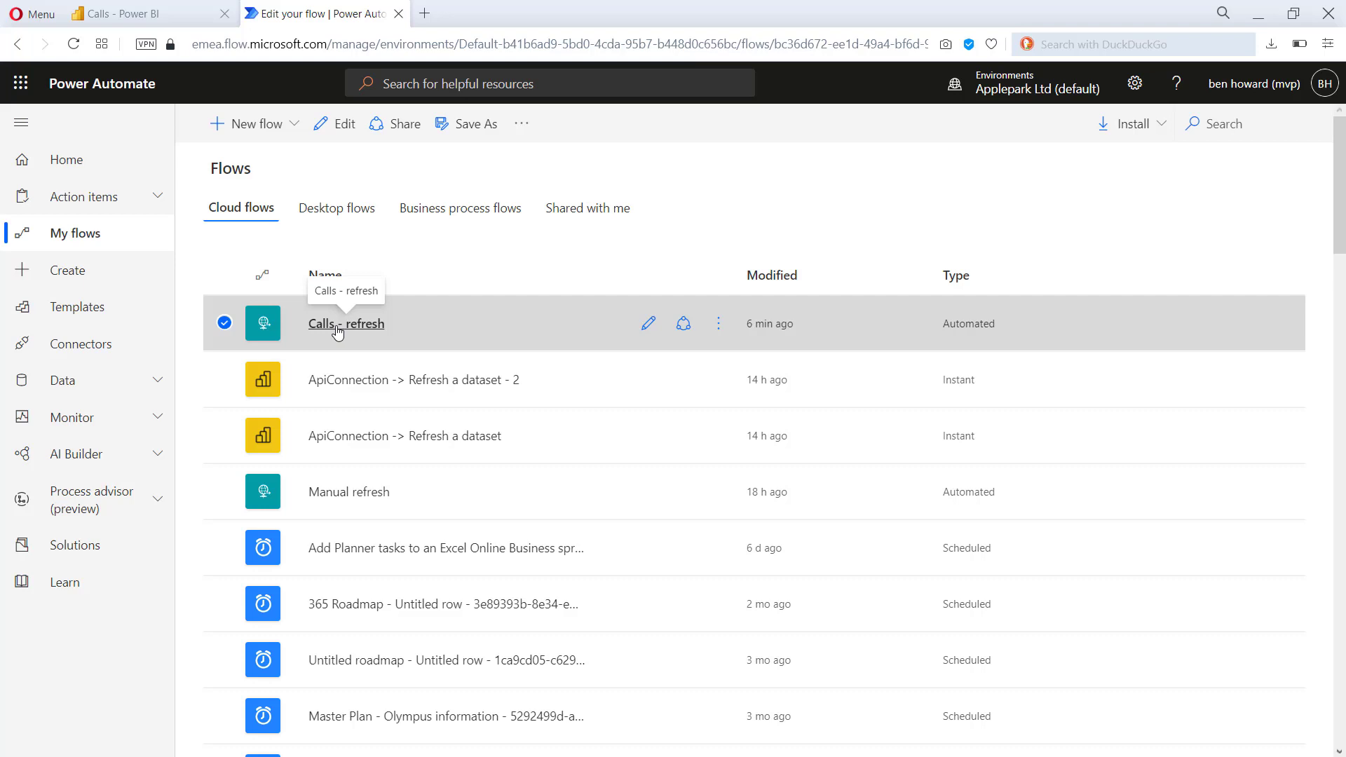
{"action": "left_click", "coordinate": [347, 324]}
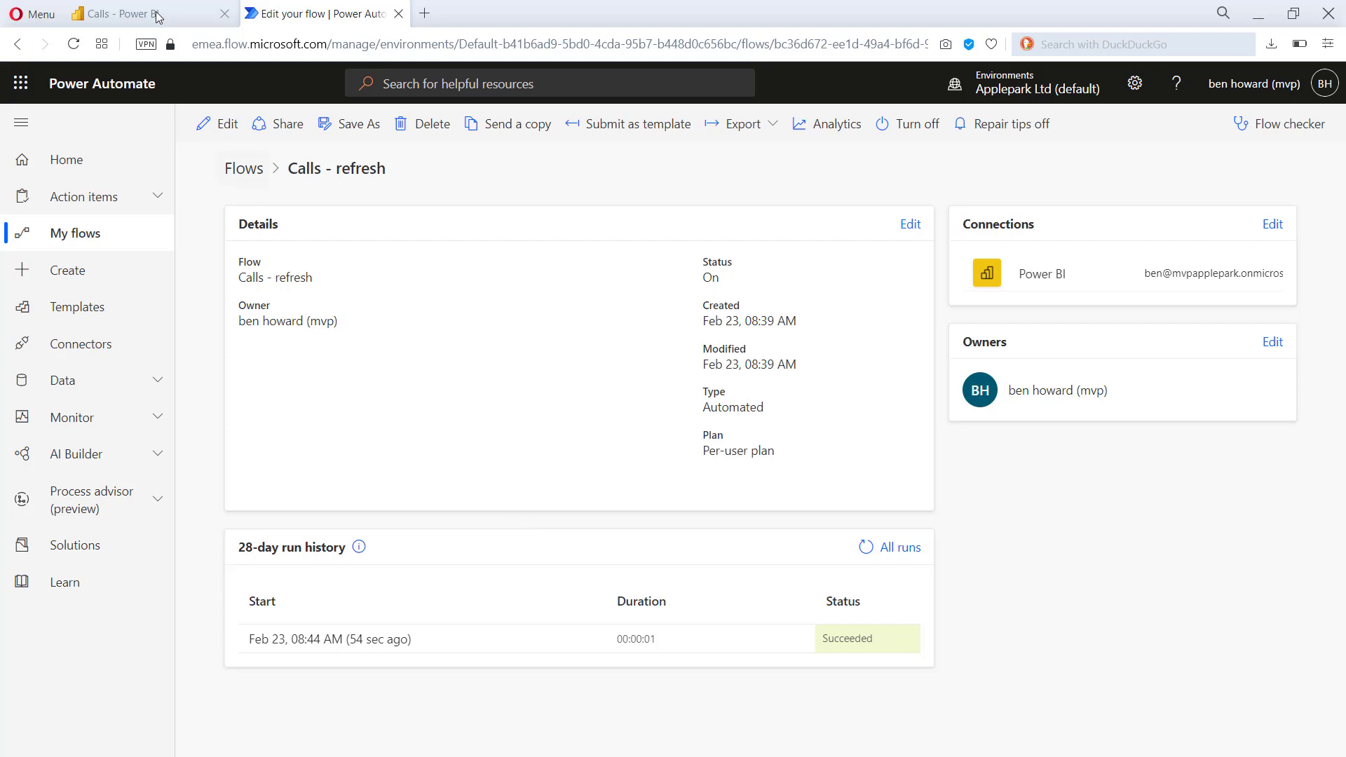
{"action": "left_click", "coordinate": [146, 14]}
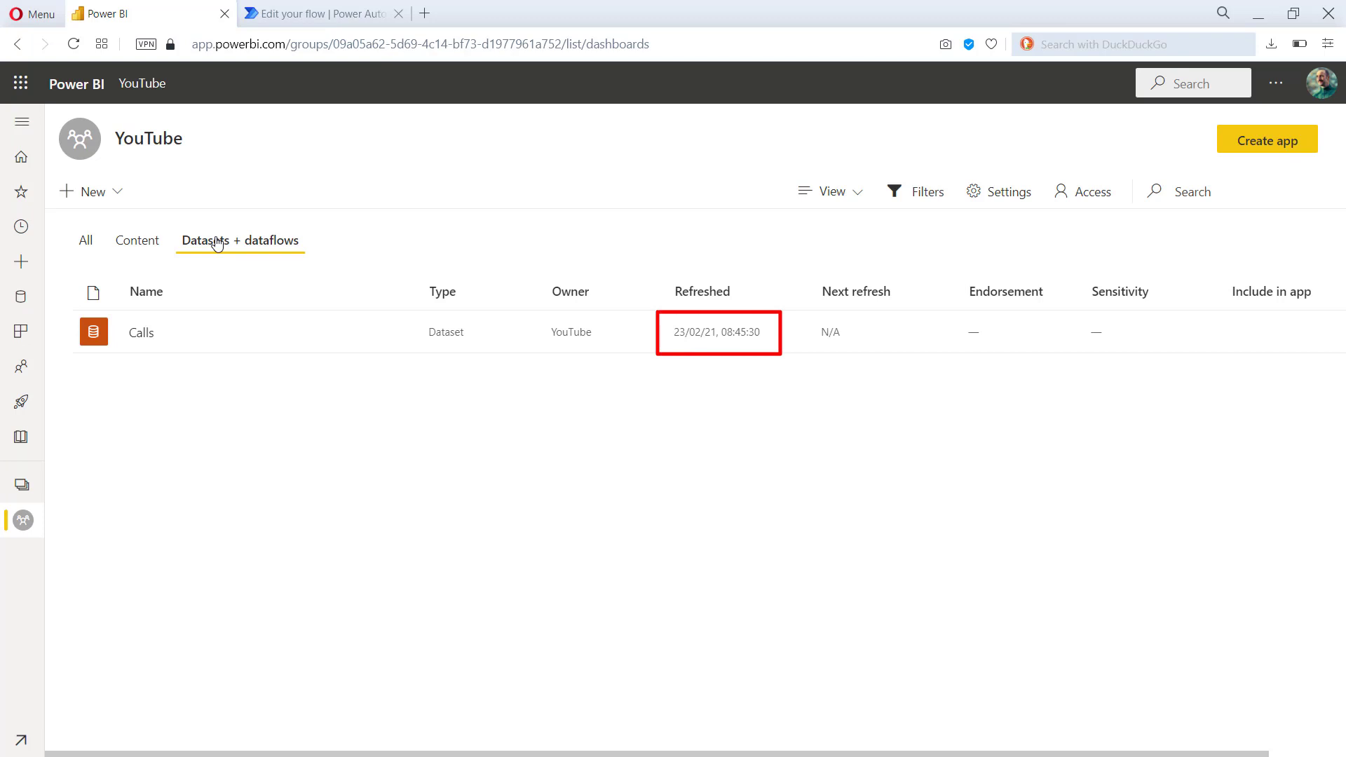
{"action": "mouse_move", "coordinate": [187, 244]}
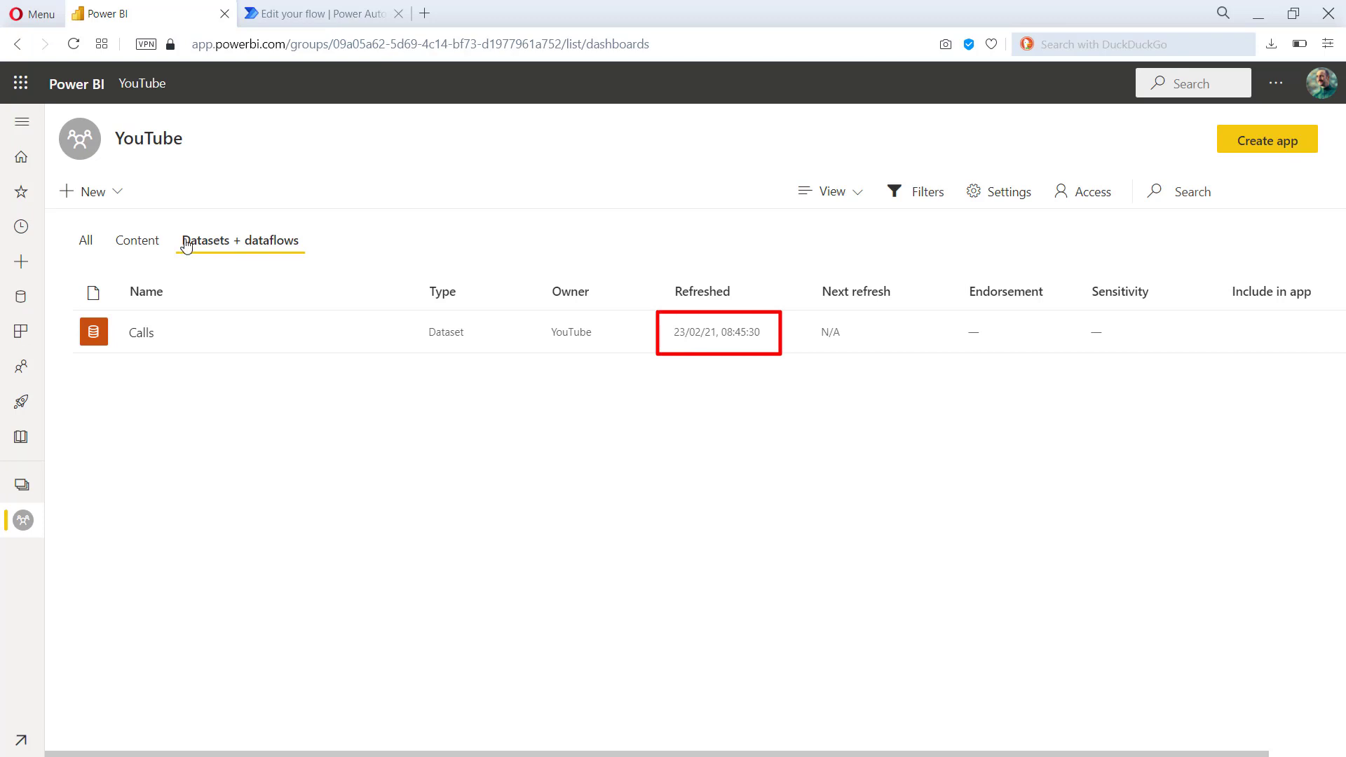
- From the workspace Content list, reopen the Calls report and reload the page
{"action": "left_click", "coordinate": [136, 240]}
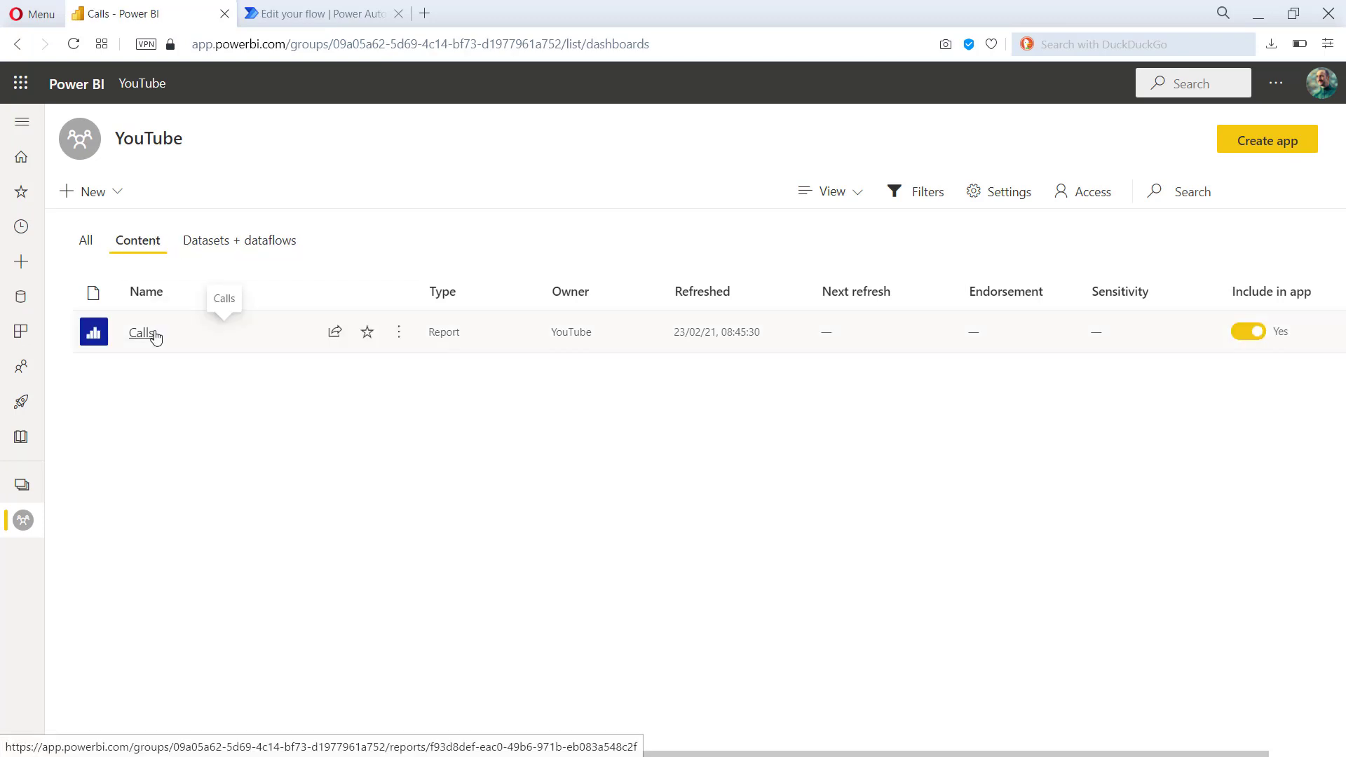
{"action": "left_click", "coordinate": [140, 334]}
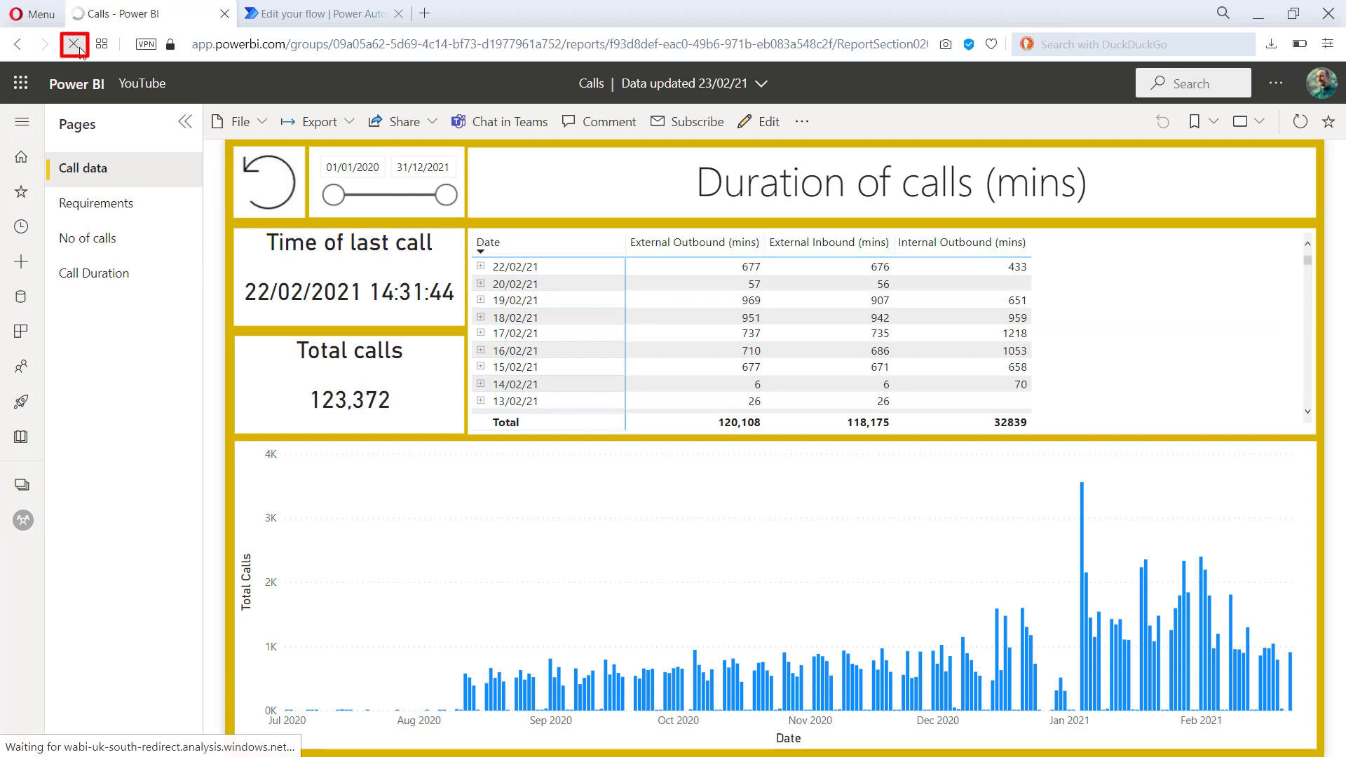
{"action": "left_click", "coordinate": [76, 43]}
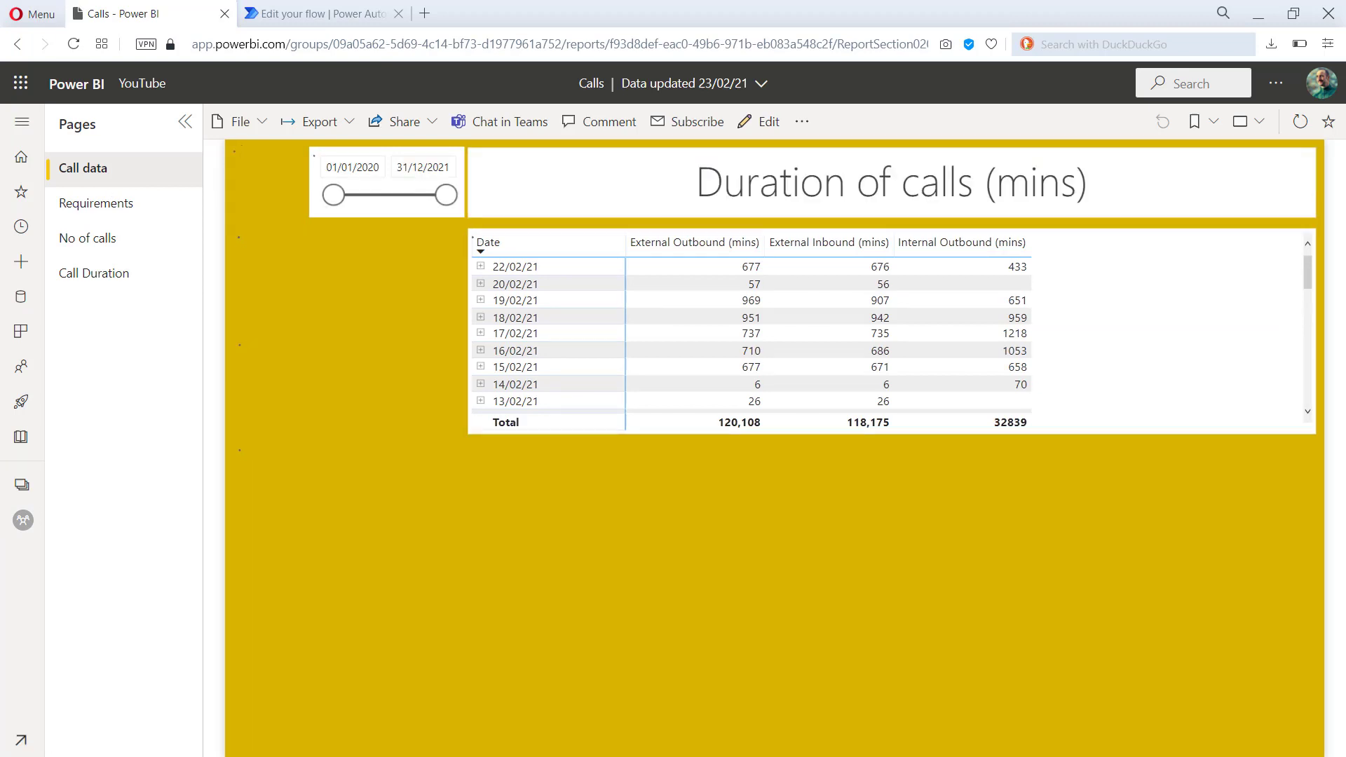